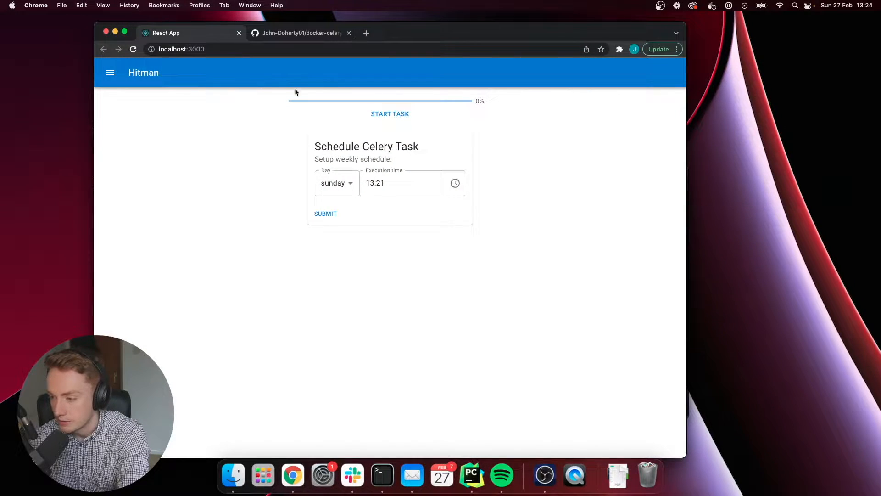
mouse_move(312, 151)
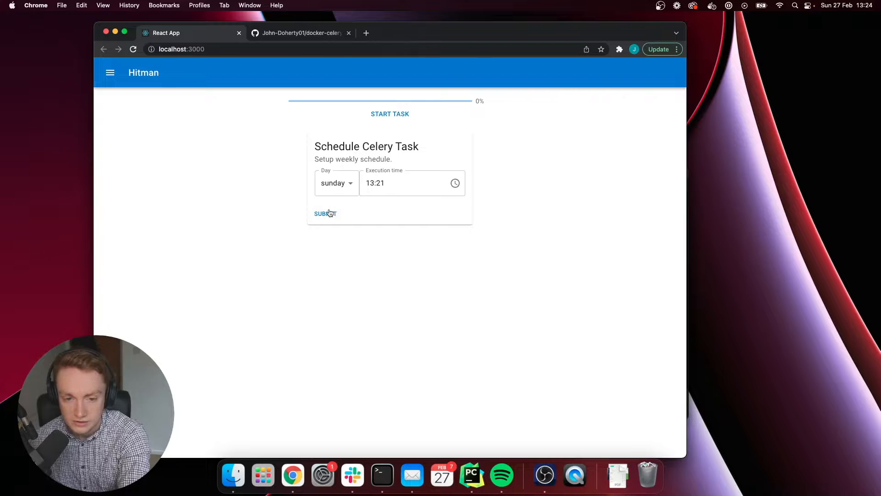
In the Hitman form, toggle Monday and Wednesday on and off, leaving only Sunday scheduled, then reach the time picker.
click(336, 183)
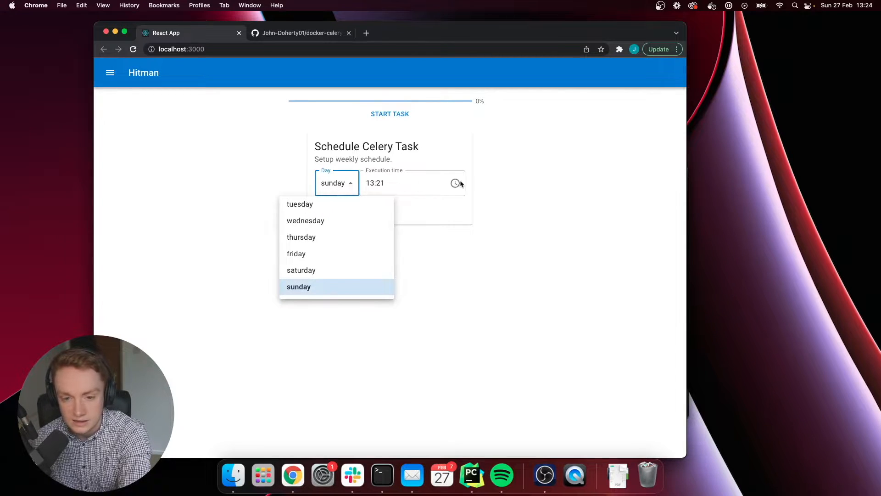
click(299, 286)
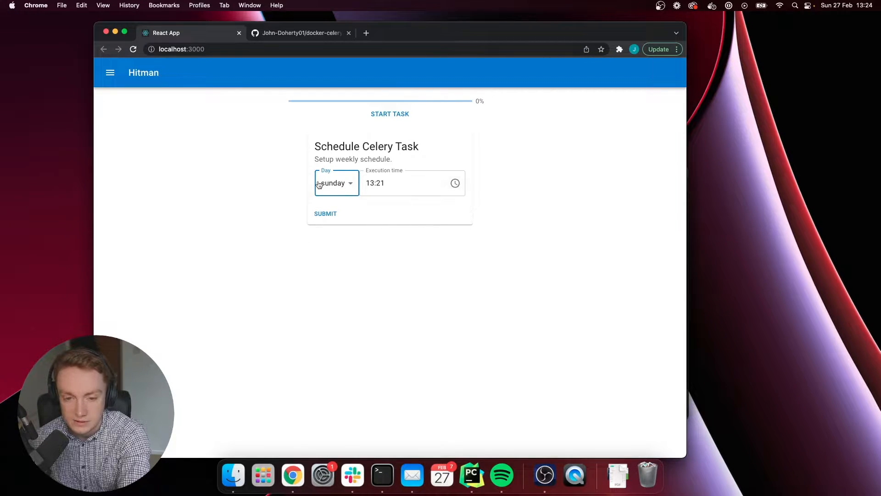
click(336, 182)
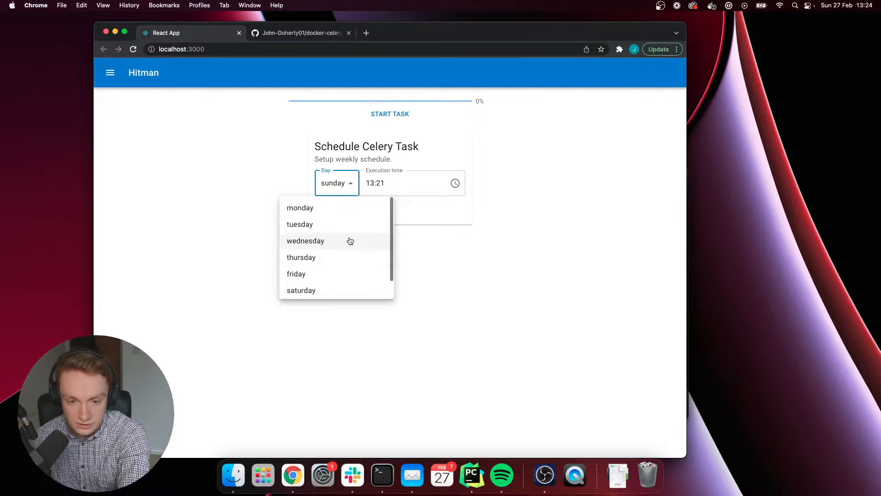
click(300, 208)
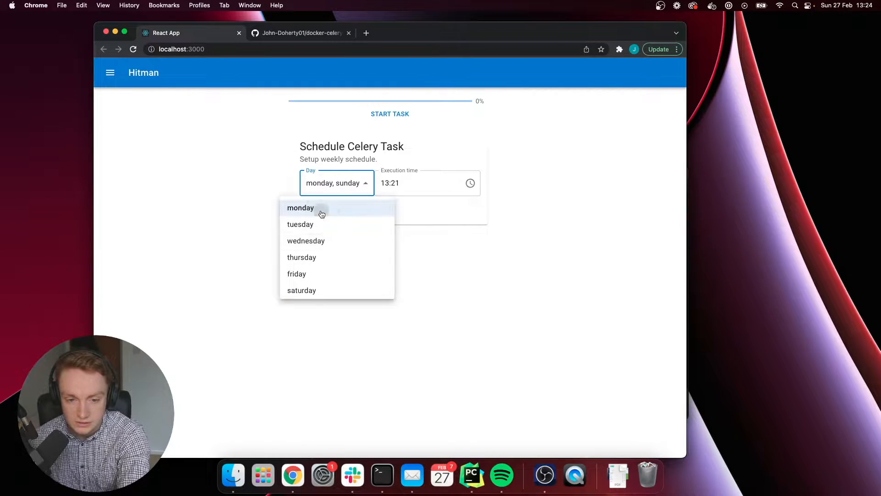
click(306, 240)
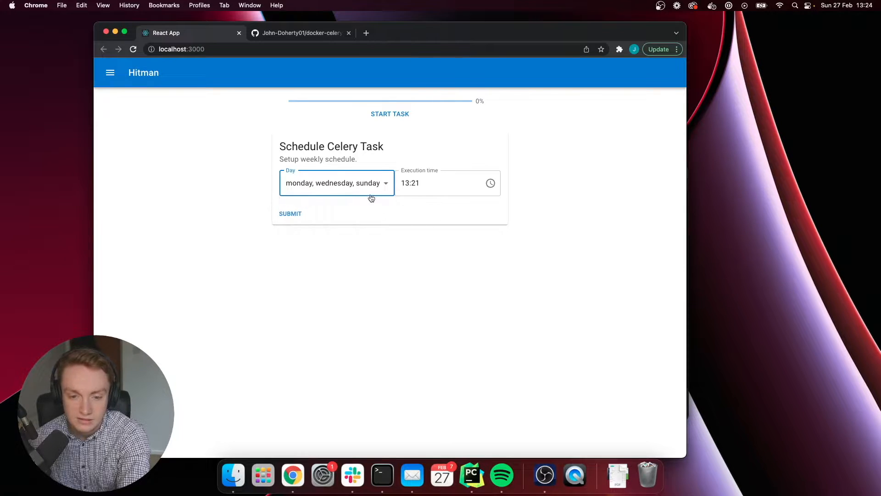
click(336, 183)
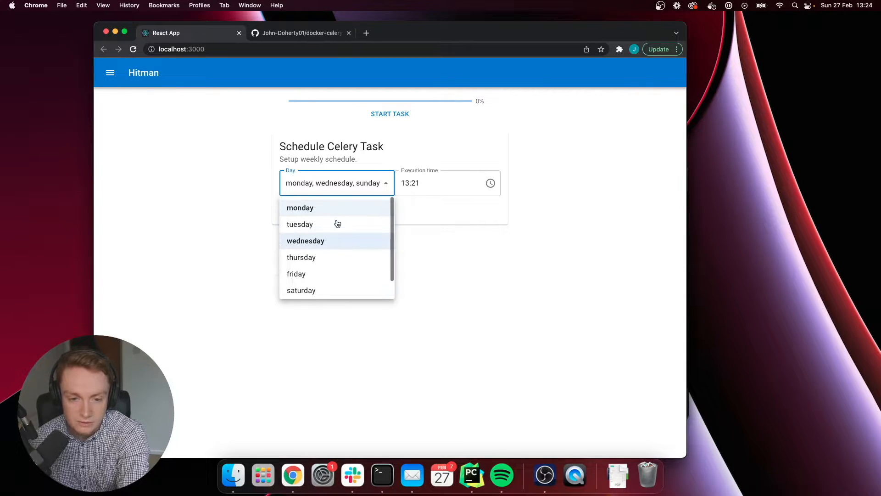
click(300, 207)
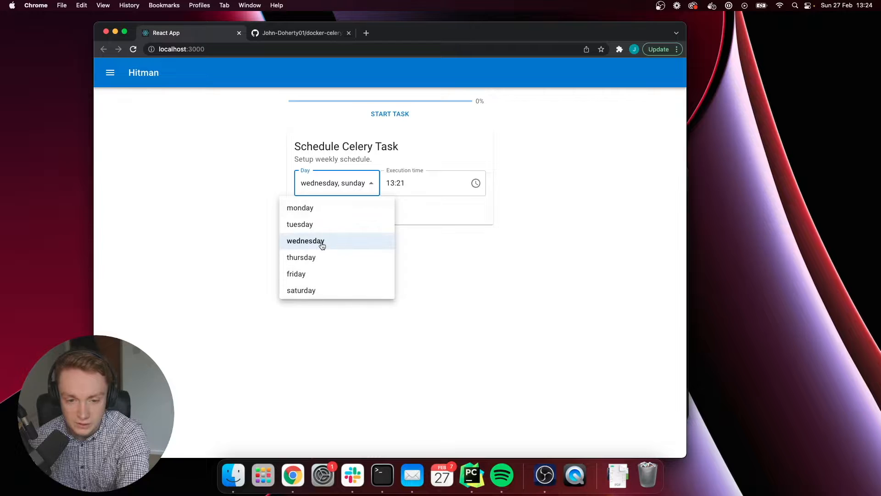
click(306, 241)
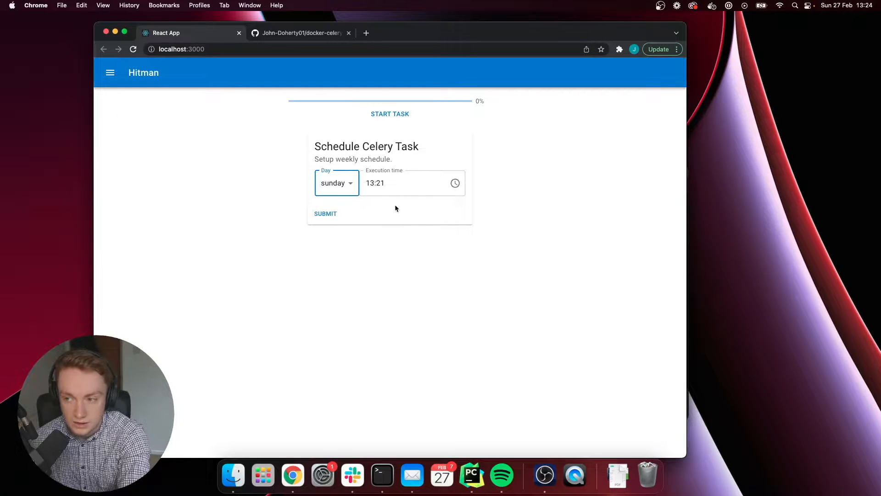
mouse_move(347, 189)
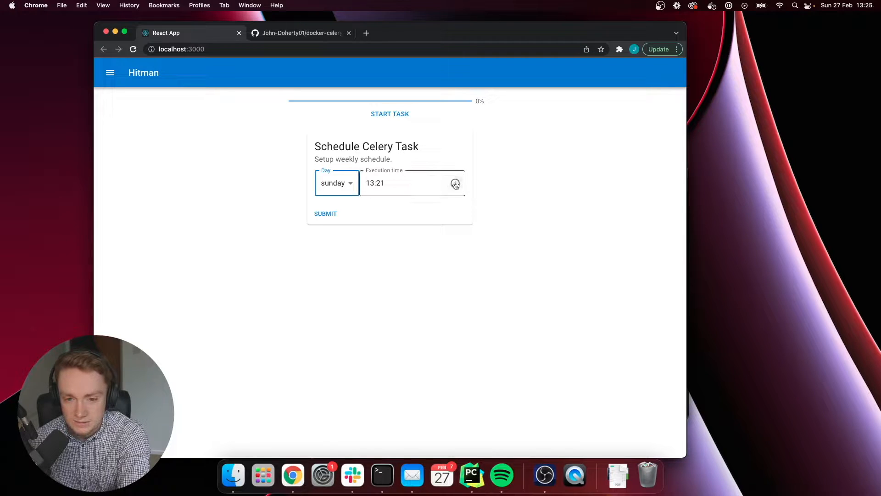
click(455, 183)
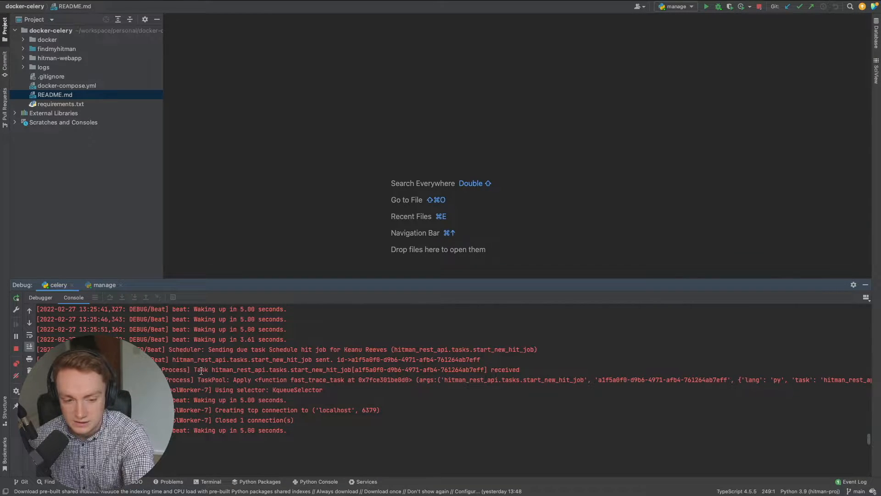
Inspect beat's 'Sending due task' line and the worker's TaskPool line in the celery debug console.
click(306, 349)
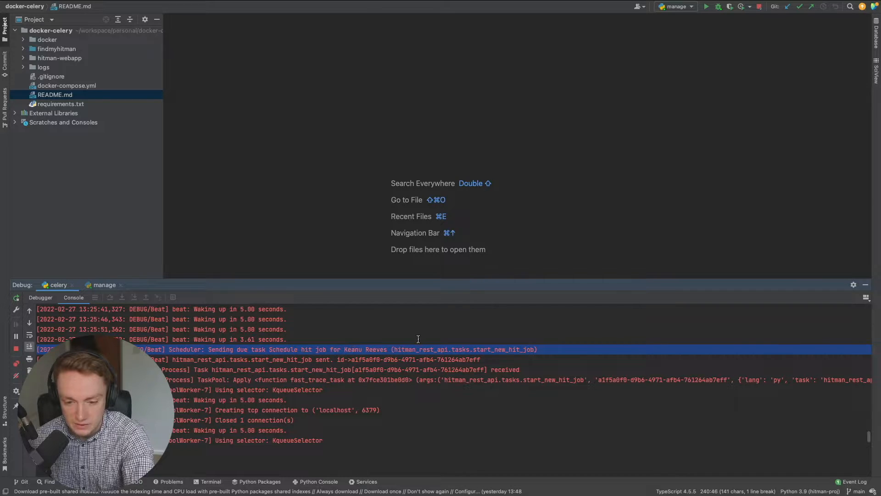
mouse_move(364, 370)
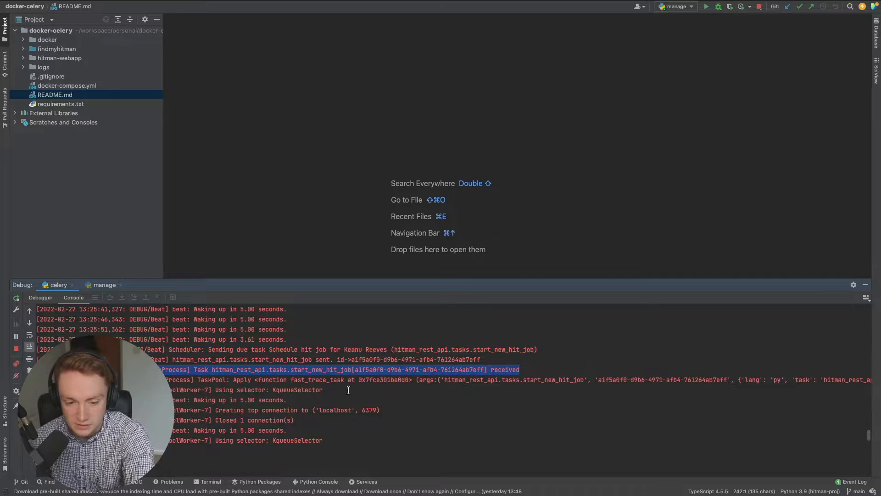
click(560, 384)
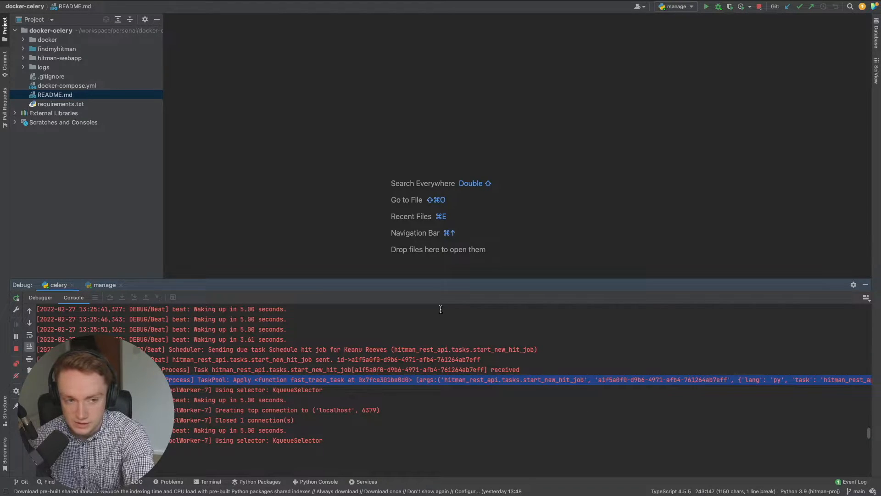
mouse_move(427, 146)
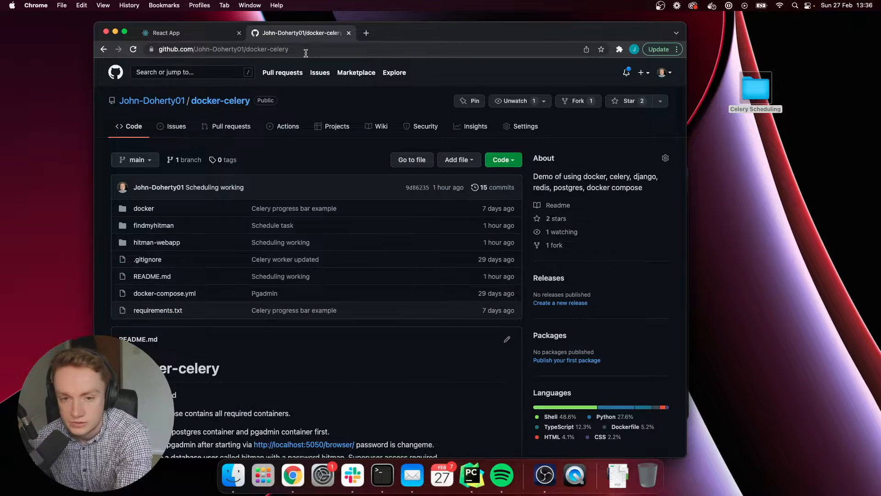
mouse_move(339, 87)
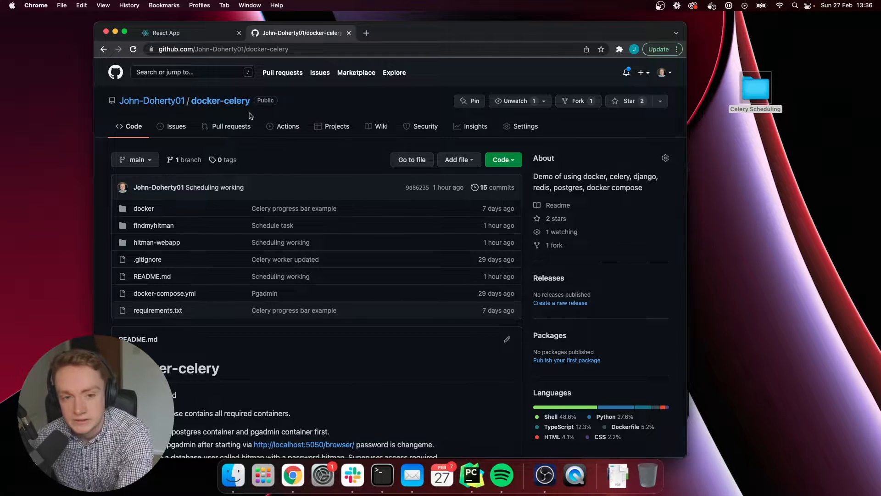
mouse_move(210, 104)
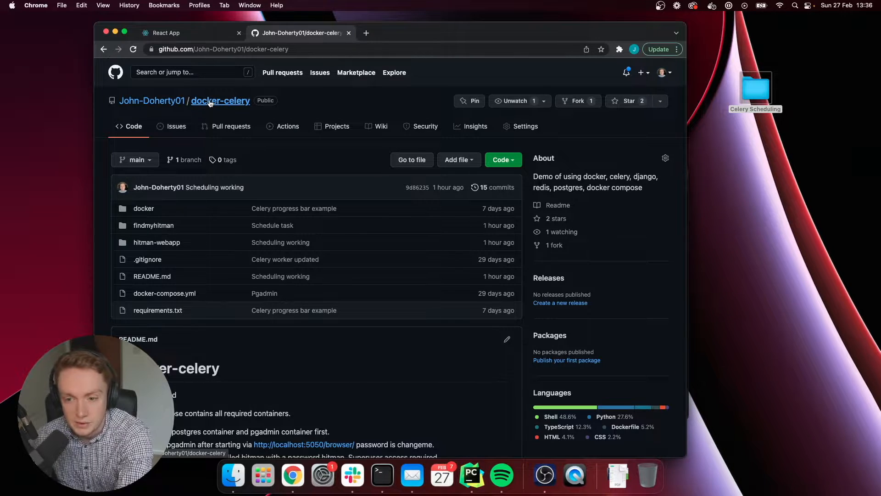
mouse_move(265, 98)
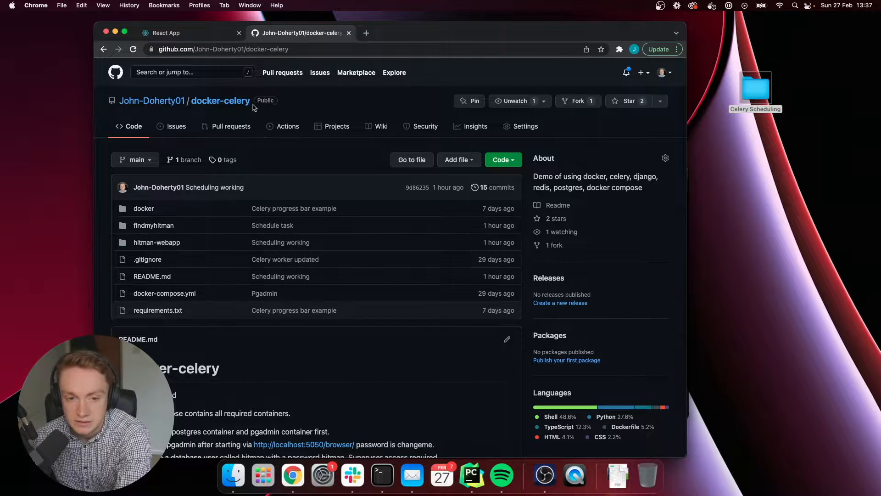
mouse_move(250, 95)
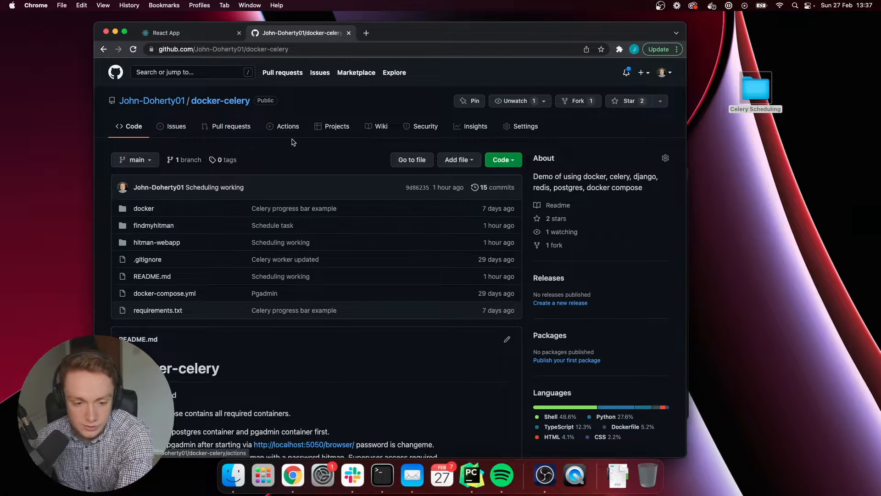
Browse the docker-celery repo's folders and README, peek at the Hitman form tab, and return to the repo.
scroll(down, 3)
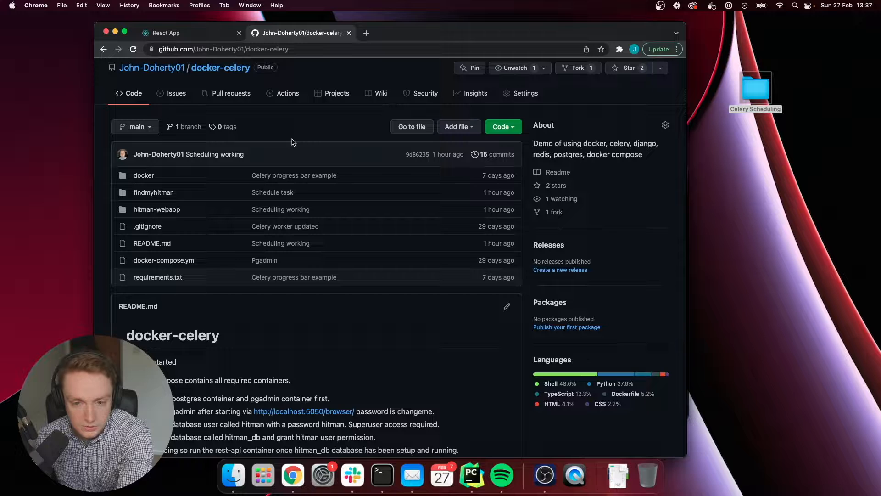
mouse_move(255, 132)
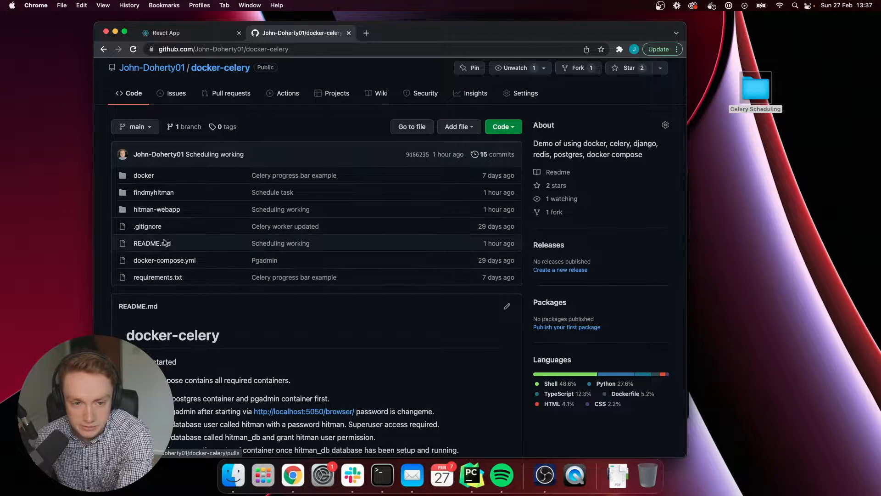
mouse_move(152, 179)
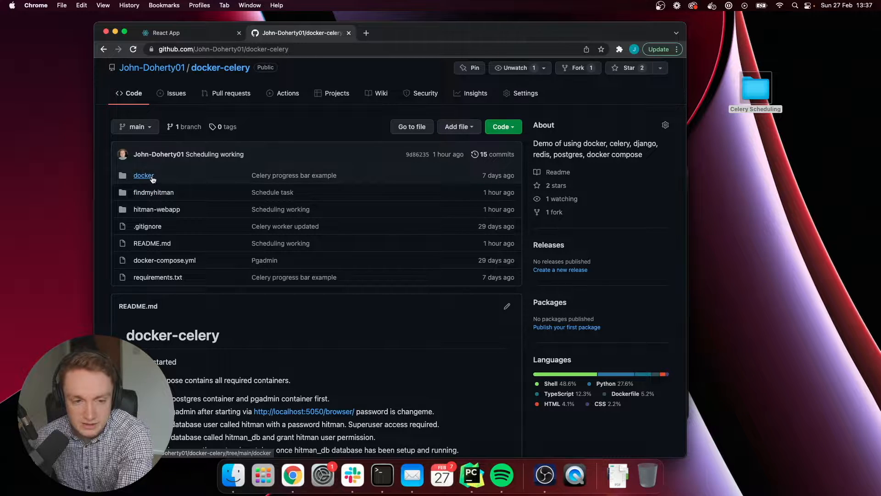
click(143, 175)
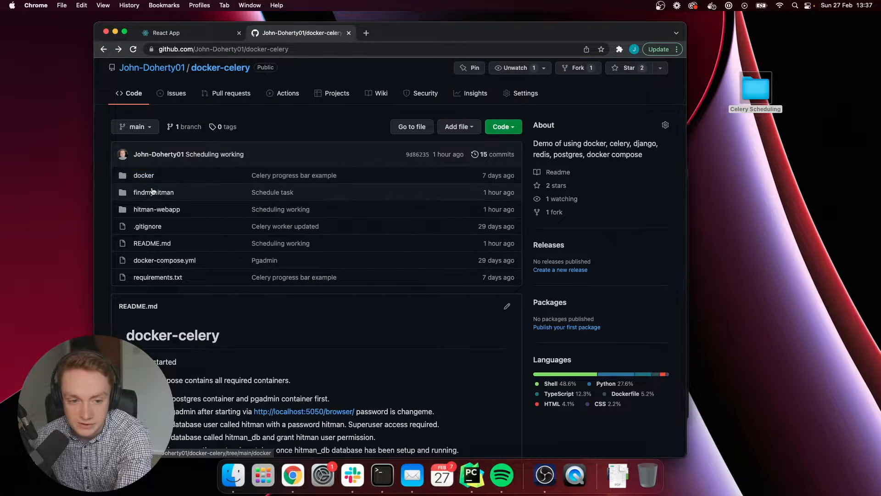
mouse_move(154, 193)
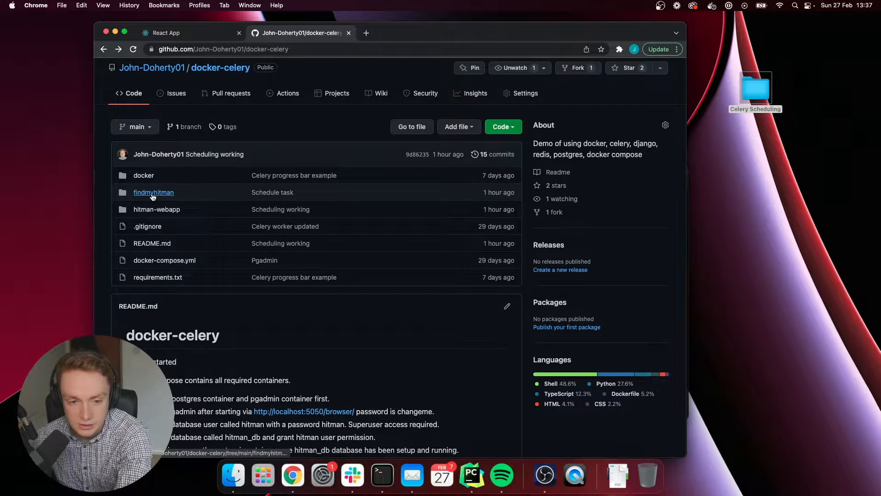
mouse_move(154, 196)
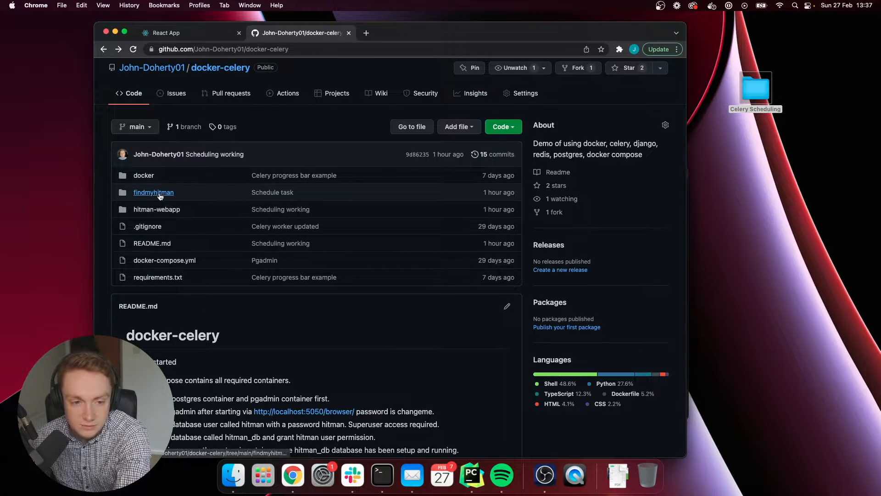
mouse_move(163, 213)
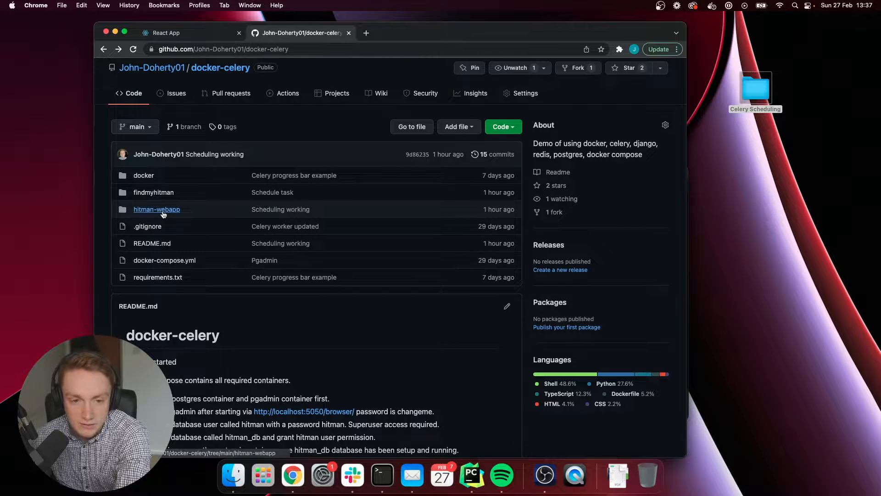
click(167, 33)
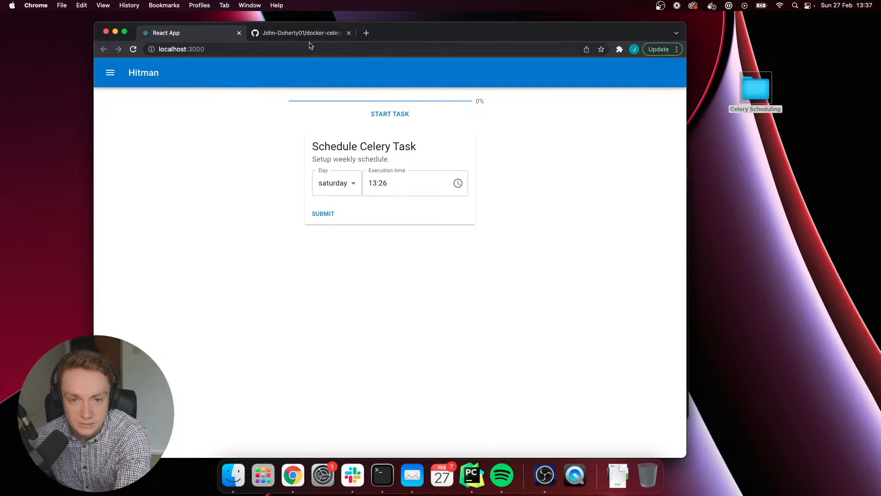
click(301, 33)
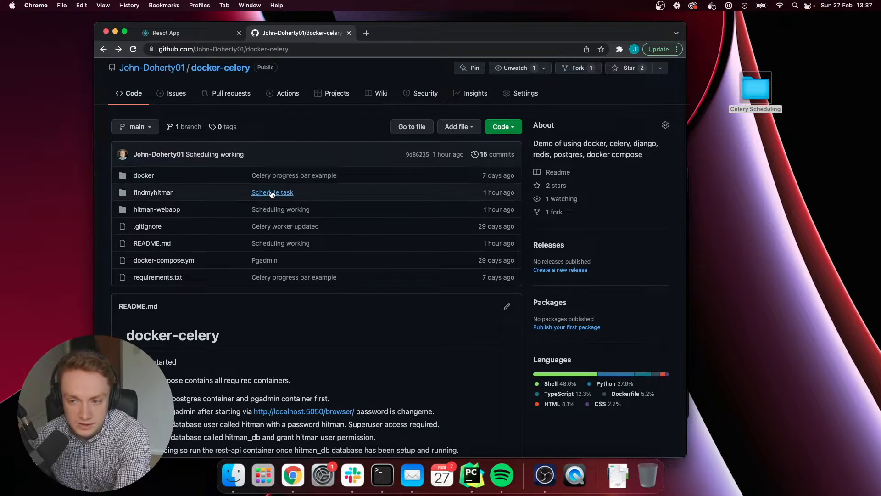
Review views.py's periodic task scheduling code and imports, then move to App.tsx.
click(504, 126)
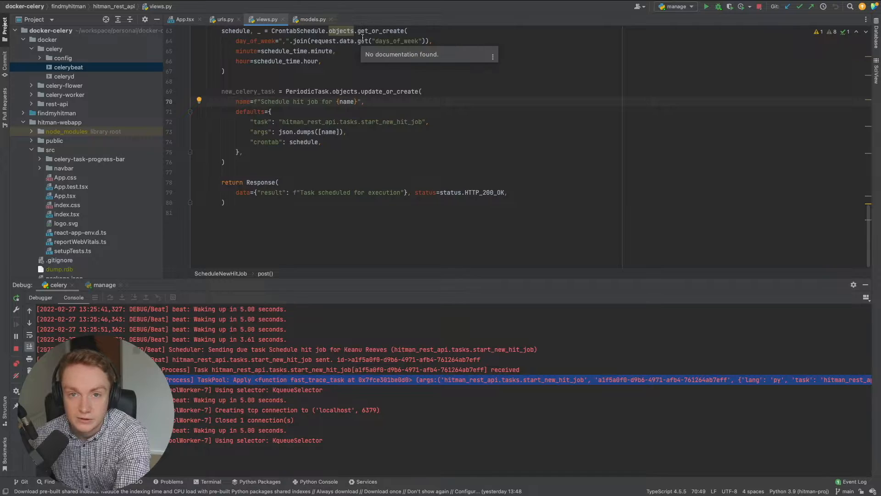
mouse_move(332, 81)
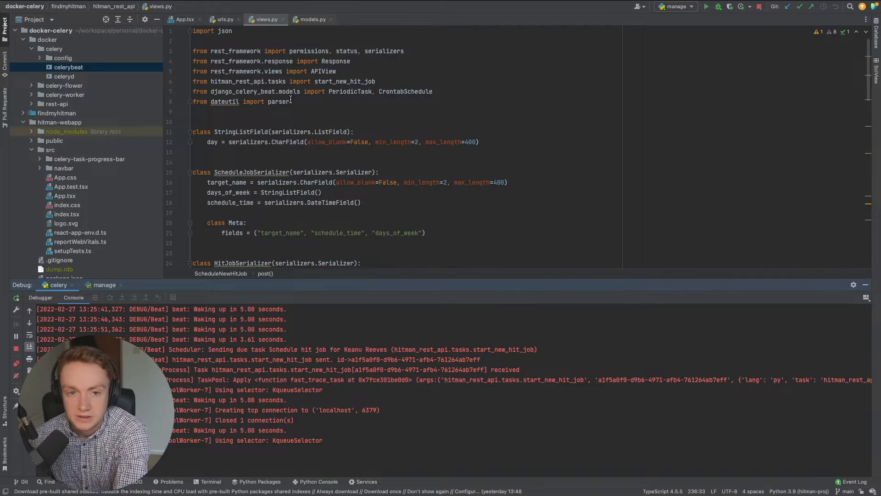
mouse_move(295, 110)
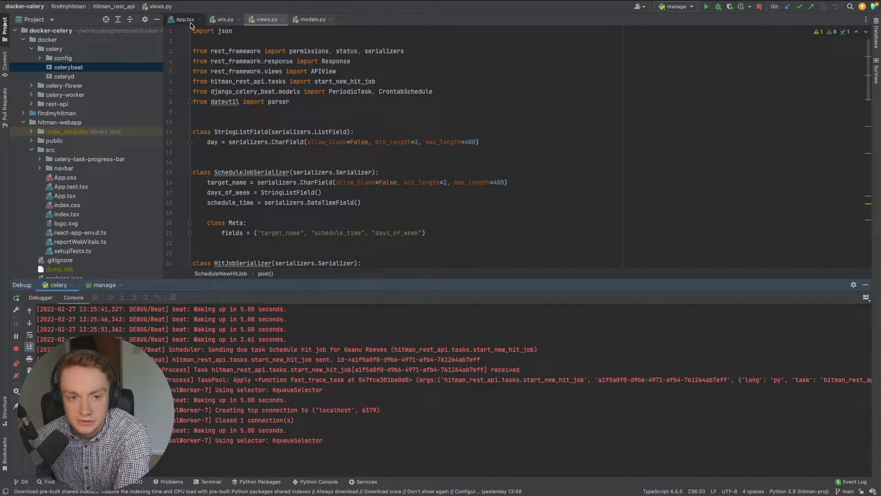
click(183, 20)
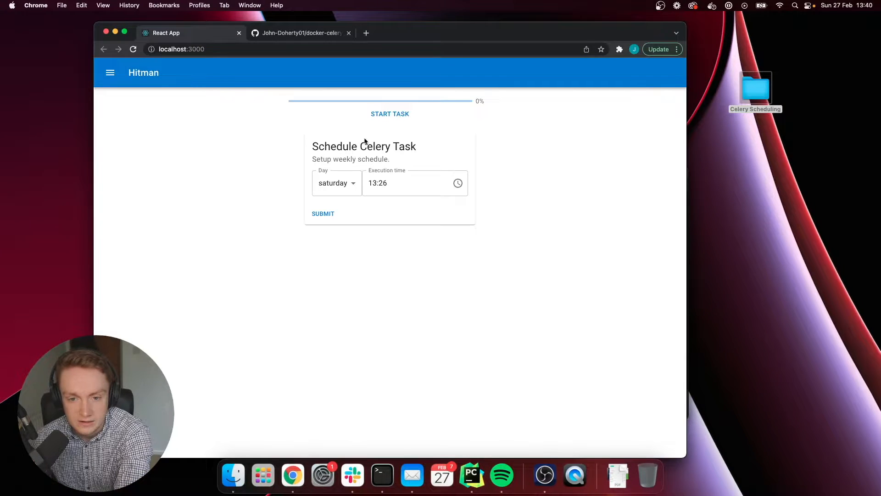
click(337, 183)
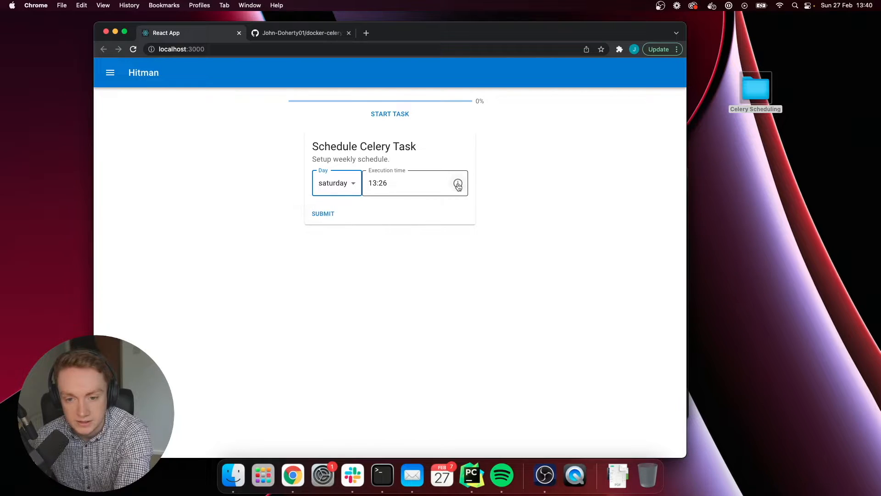
click(458, 183)
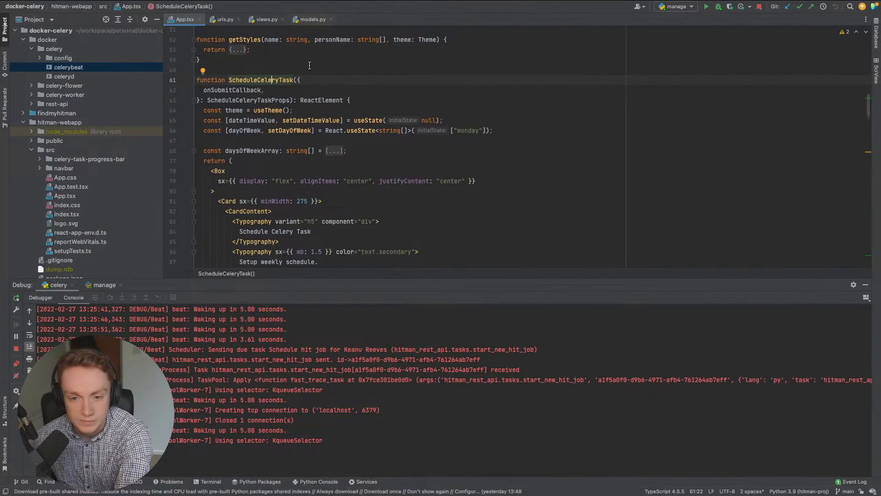
In onSubmitScheduledTask, highlight the schedule endpoint URL and the schedule_time, target_name and newDate body fields.
scroll(down, 3)
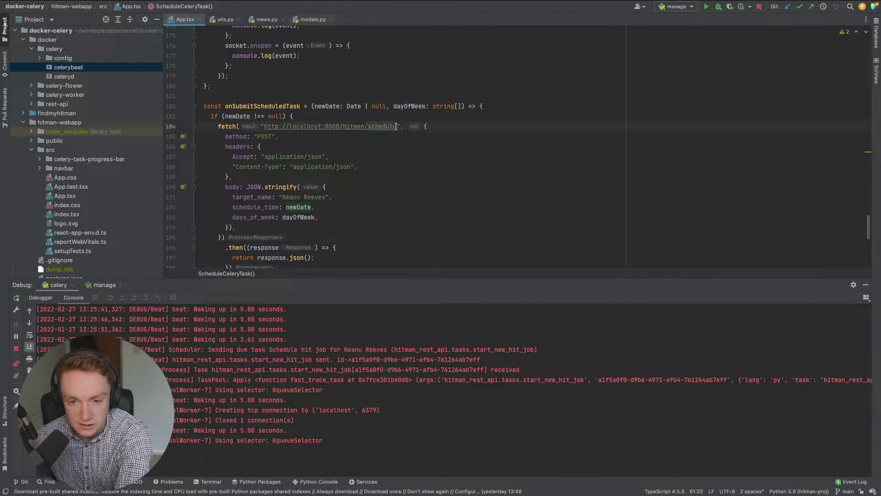
double_click(370, 127)
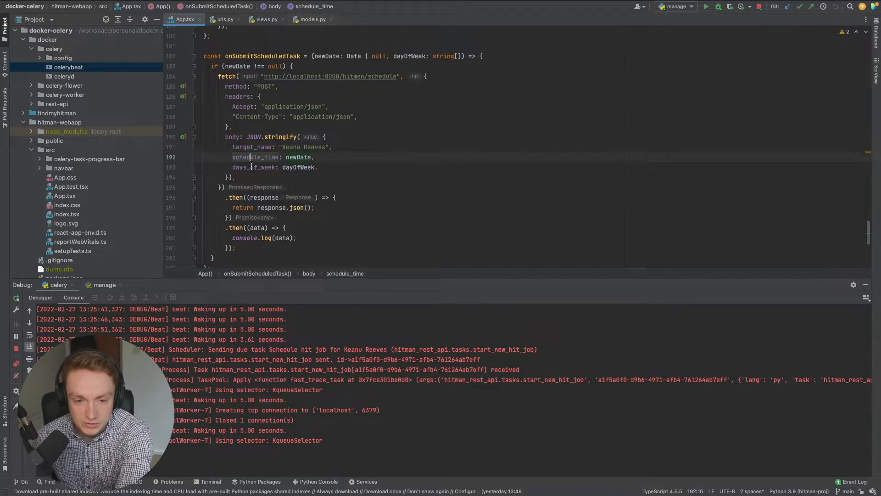
click(257, 147)
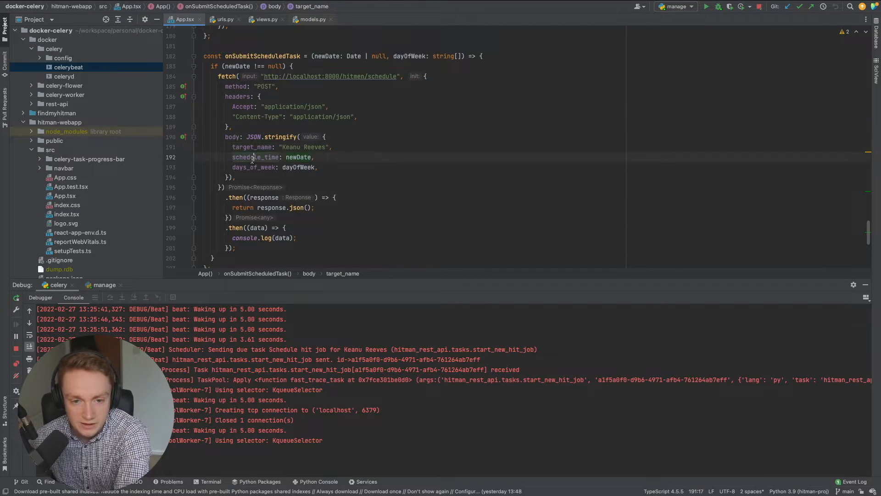
click(299, 157)
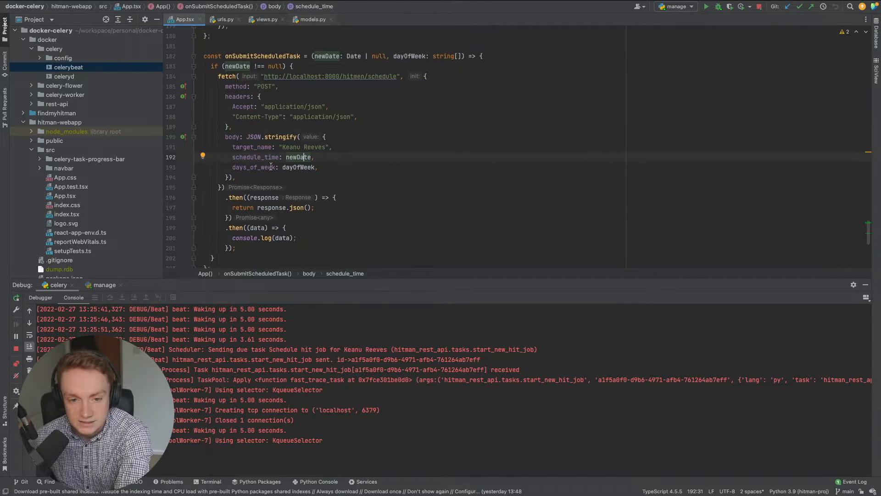
click(296, 167)
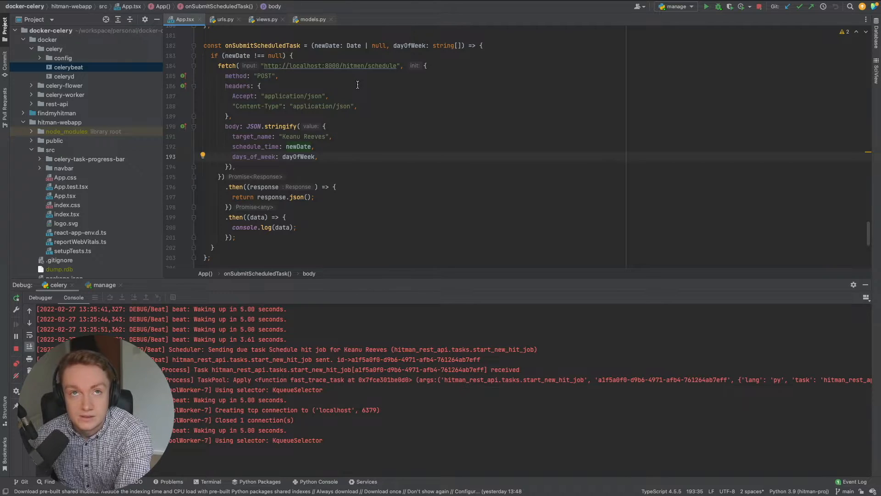
mouse_move(341, 88)
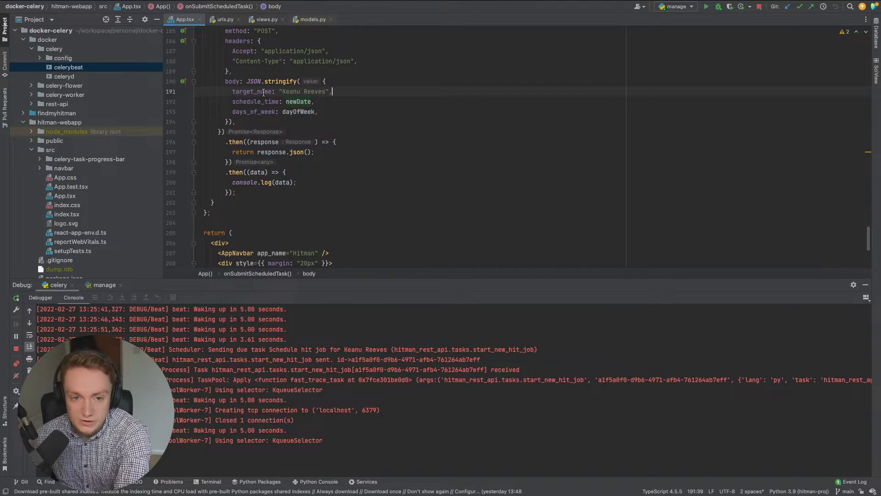
click(253, 111)
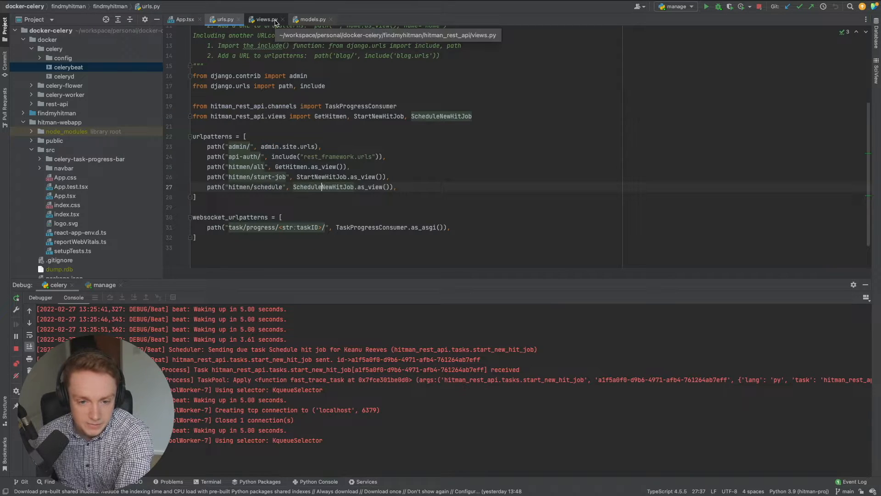
Compare App.tsx's days_of_week field with ScheduleNewHitJob.post, where posted days are joined into a CrontabSchedule.
click(184, 19)
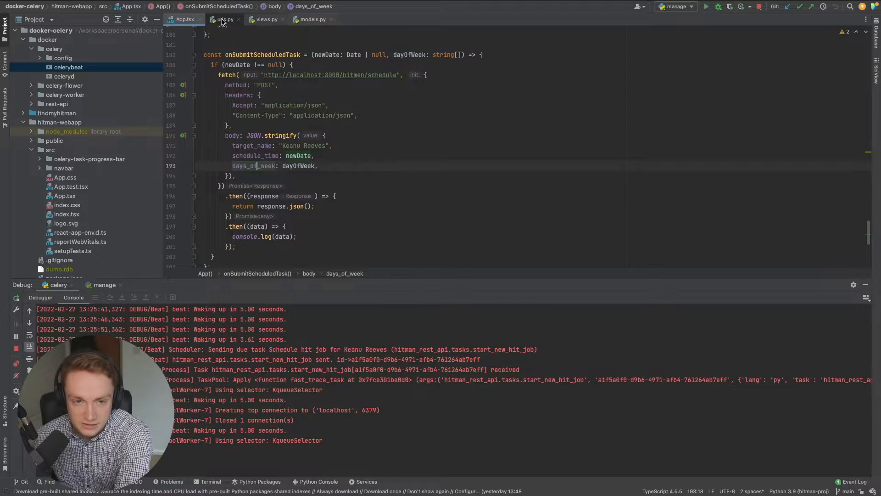
click(222, 20)
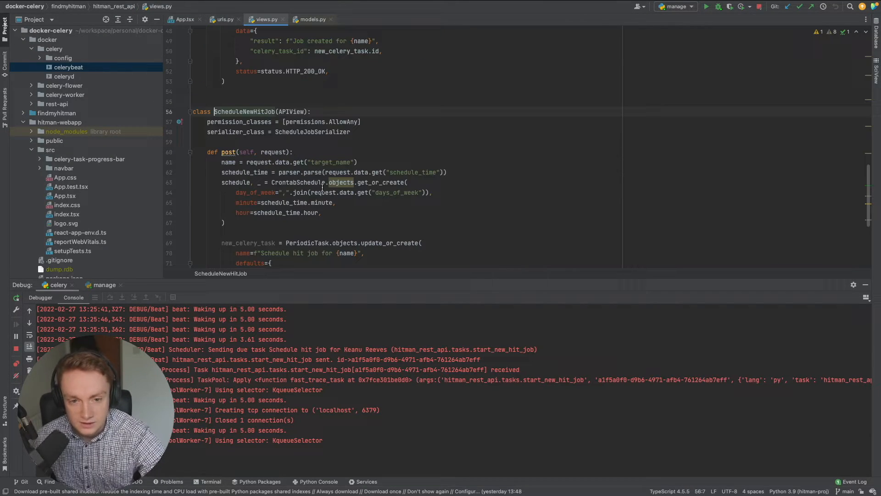
scroll(down, 3)
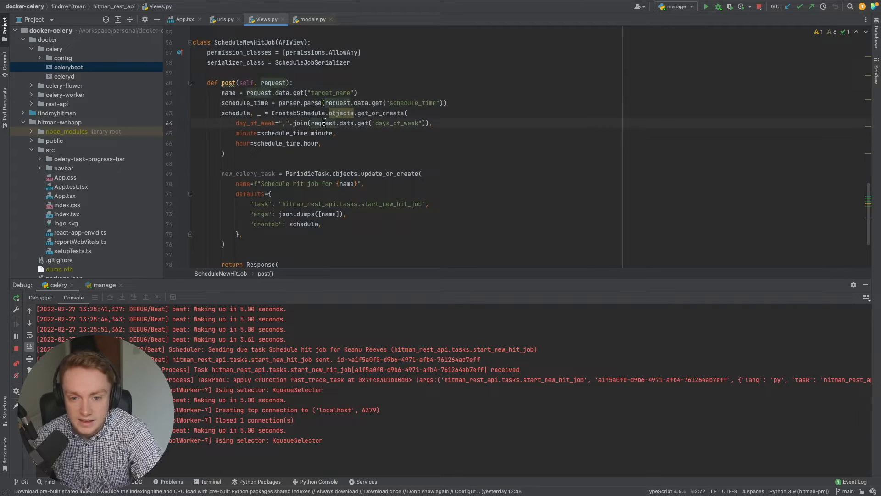
click(425, 123)
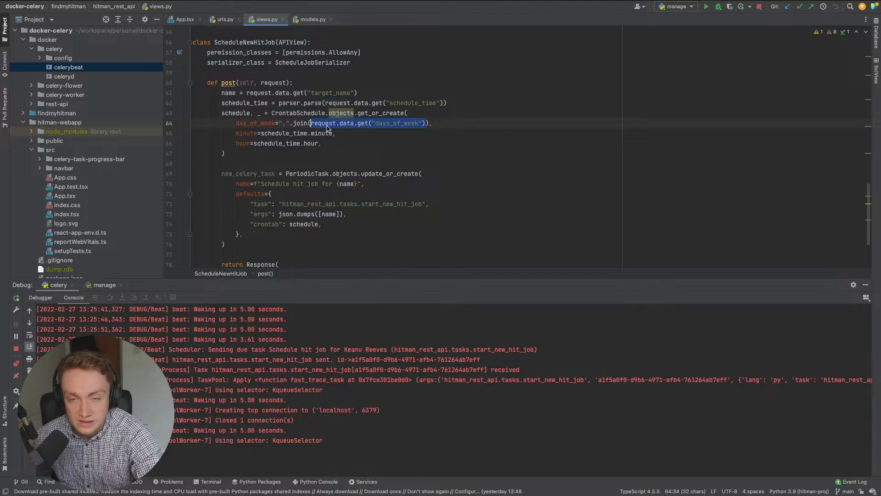
mouse_move(329, 129)
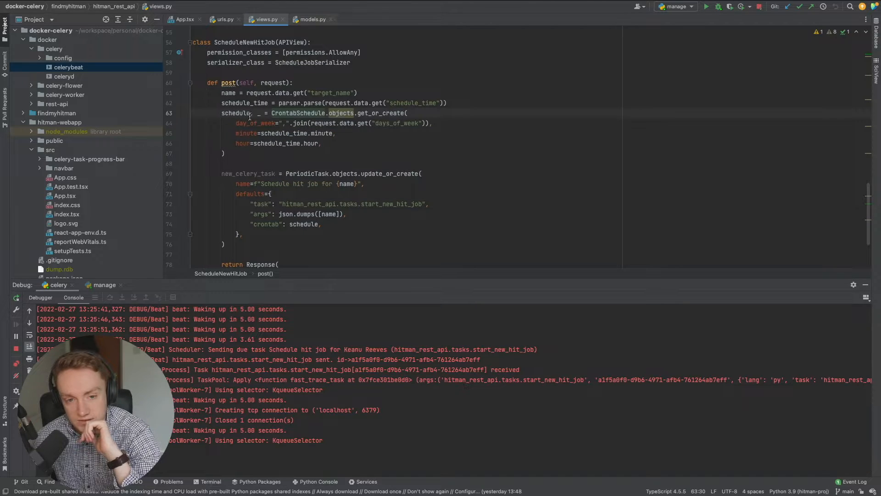
mouse_move(294, 113)
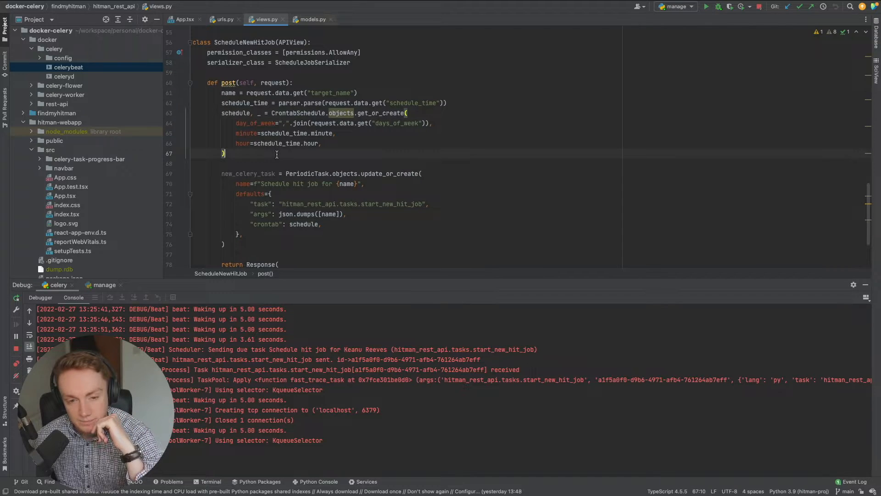
scroll(down, 3)
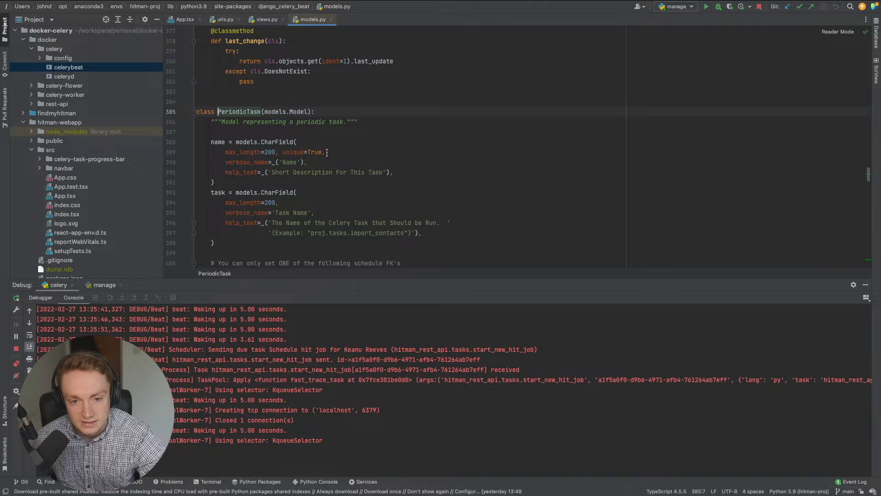
Highlight unique=True on PeriodicTask's name field in django_celery_beat models.py, then return to views.py.
double_click(293, 152)
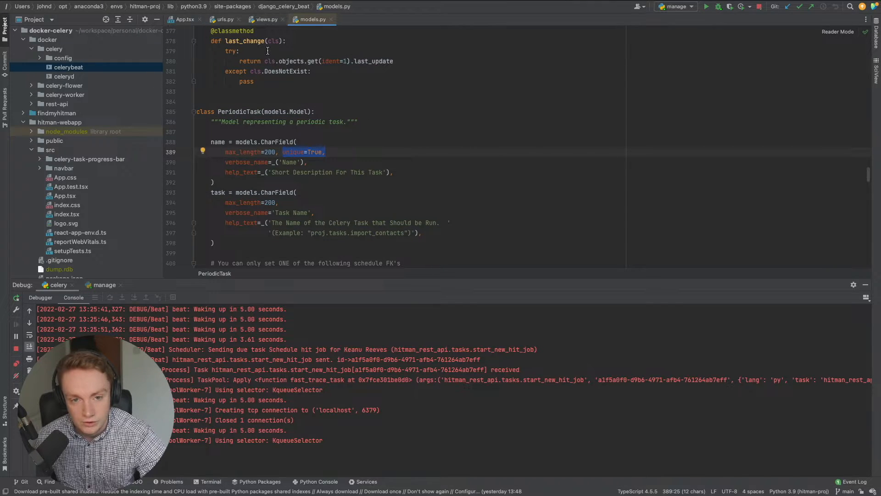
click(265, 19)
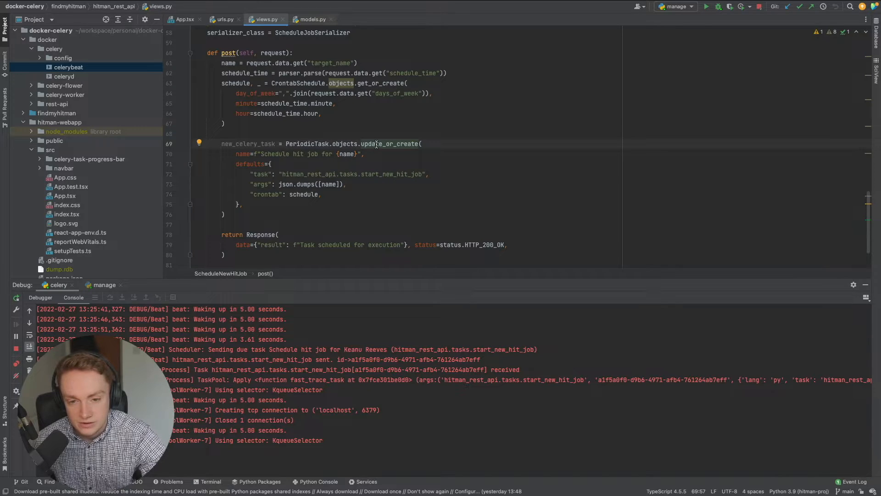
Highlight the name argument, view update_or_create's quick documentation, and select the PeriodicTask model name.
drag(235, 153, 317, 153)
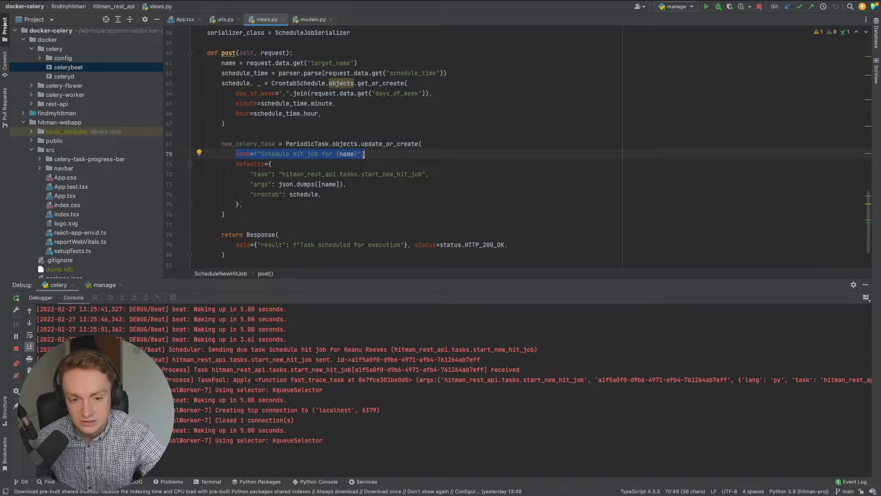
click(261, 151)
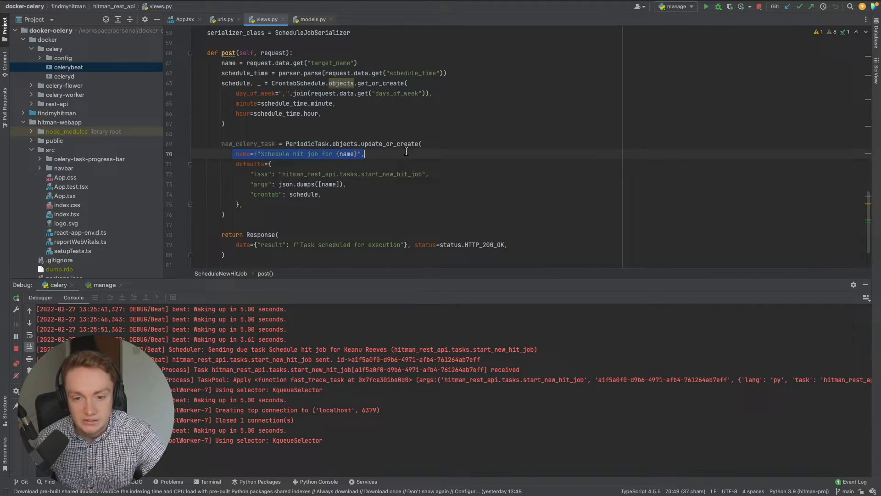
click(378, 144)
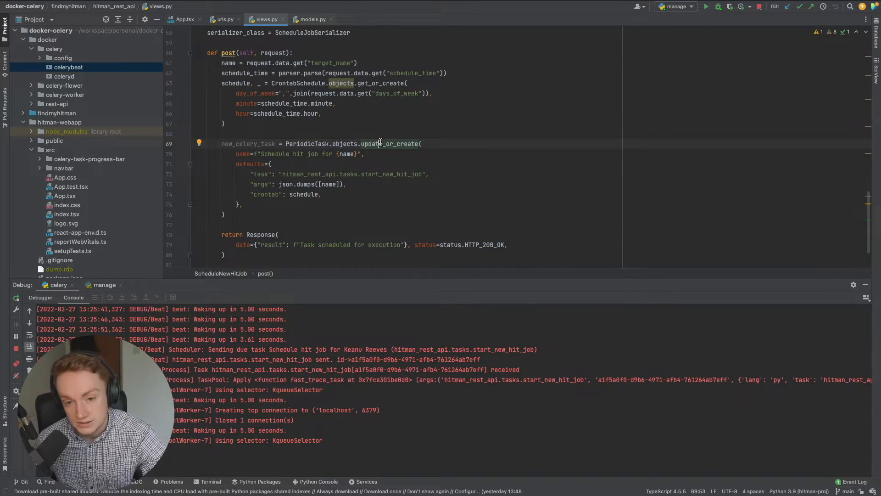
mouse_move(374, 146)
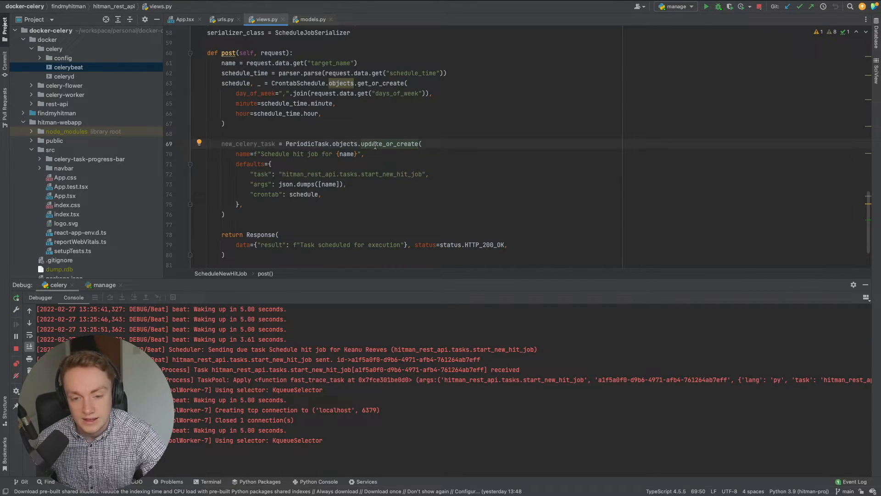
mouse_move(386, 141)
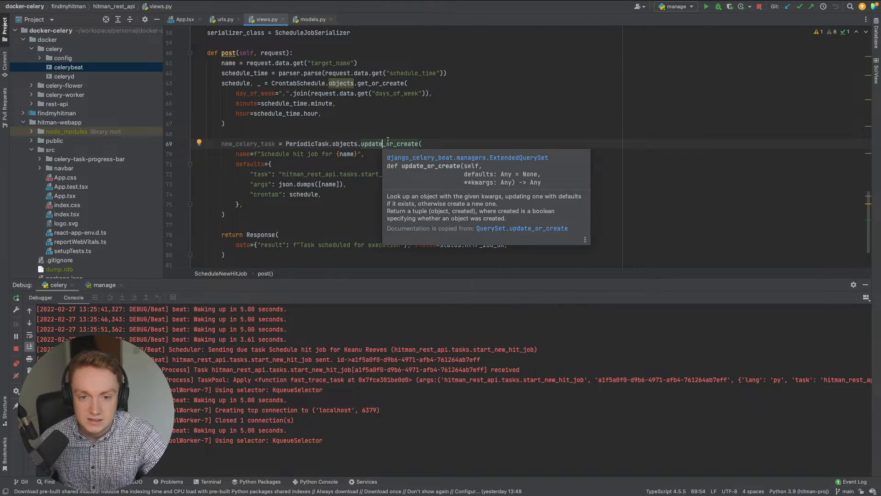
click(258, 124)
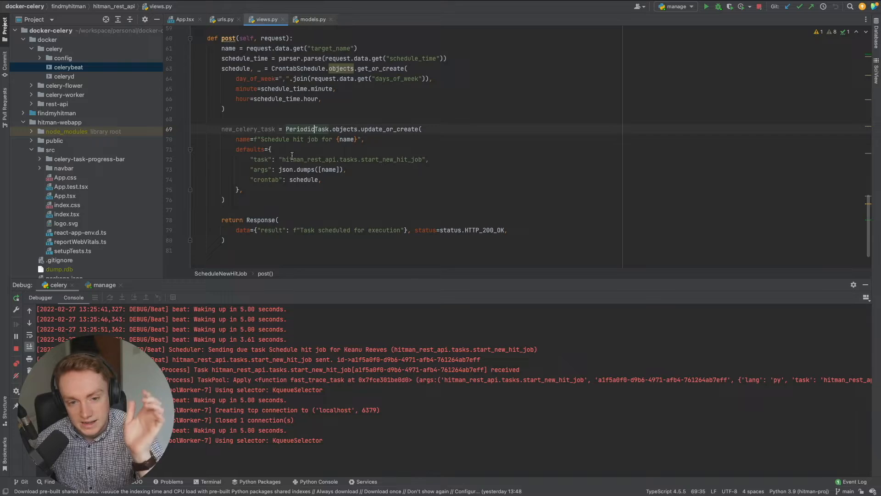
double_click(306, 159)
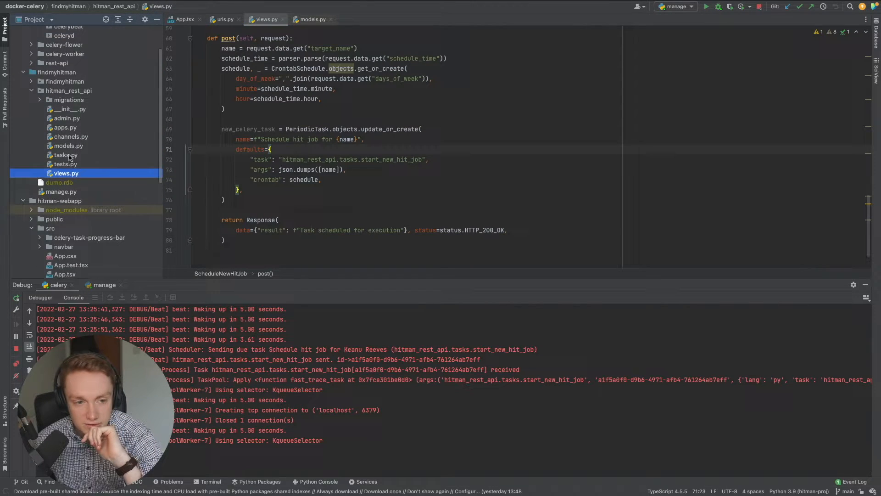
Copy the full reference path of start_new_hit_job from tasks.py.
click(65, 155)
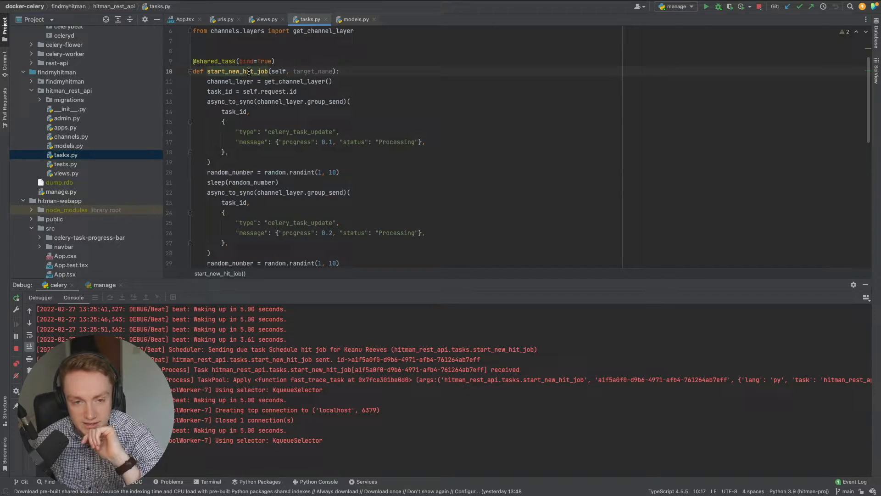
right_click(247, 71)
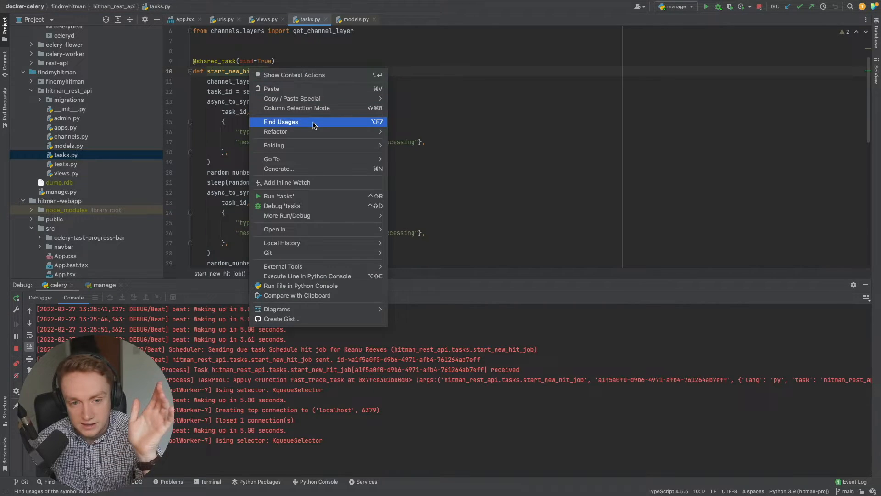
mouse_move(312, 101)
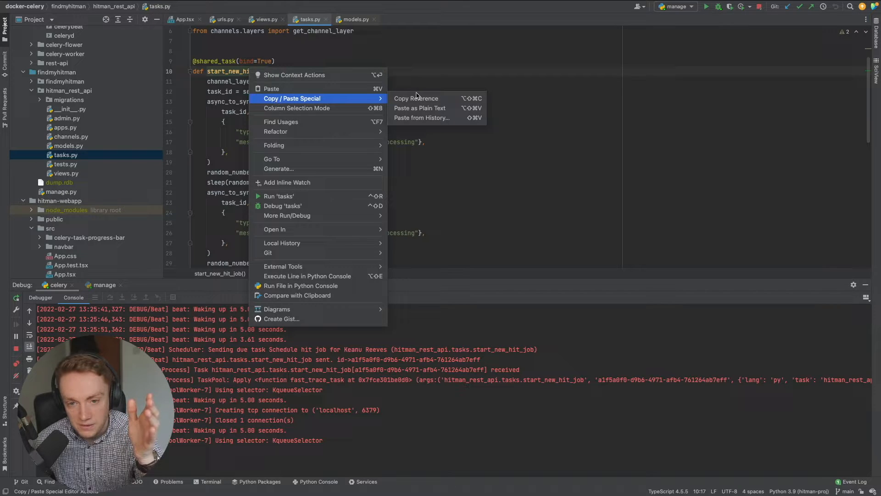
click(416, 98)
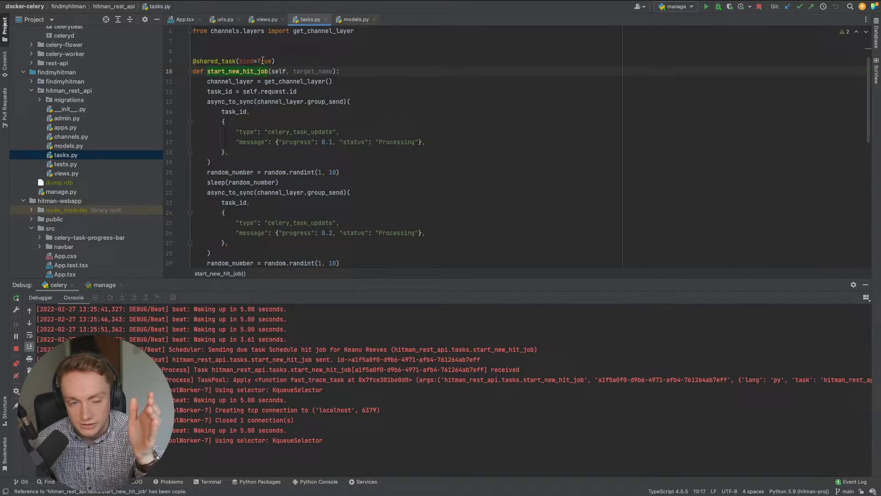
Match the copied reference against the task path string in views.py's PeriodicTask defaults, then return to tasks.py.
click(265, 19)
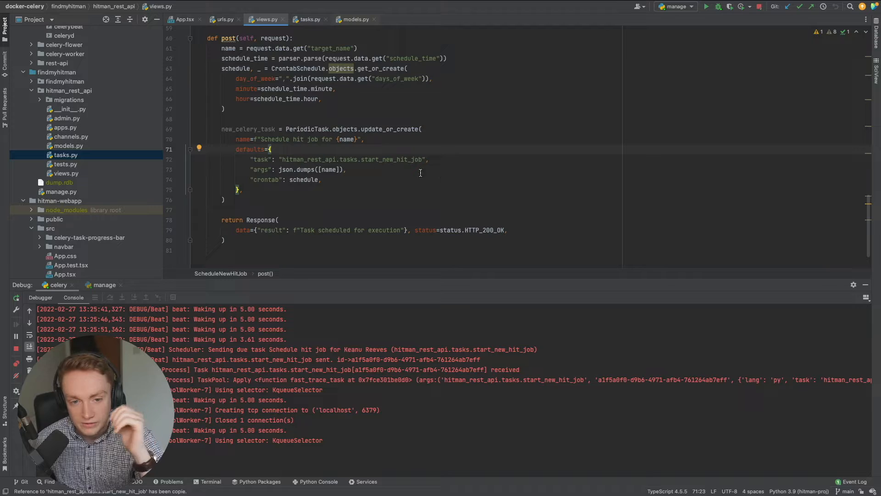
double_click(351, 159)
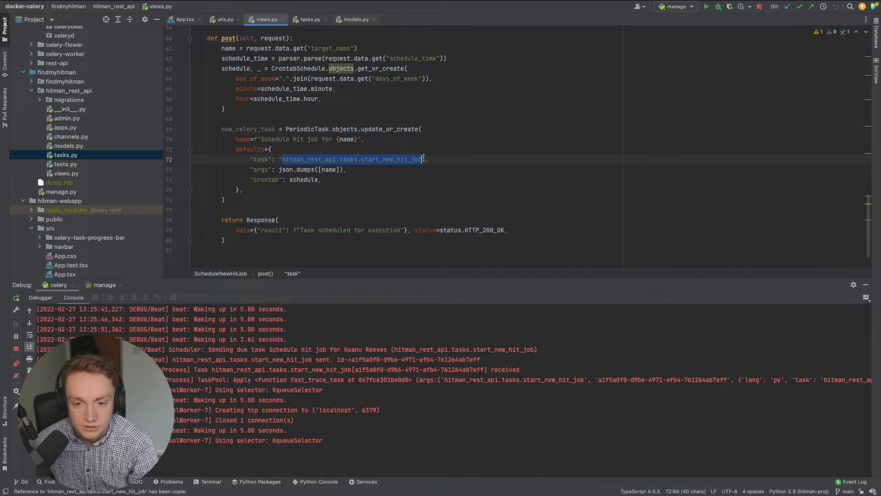
click(279, 170)
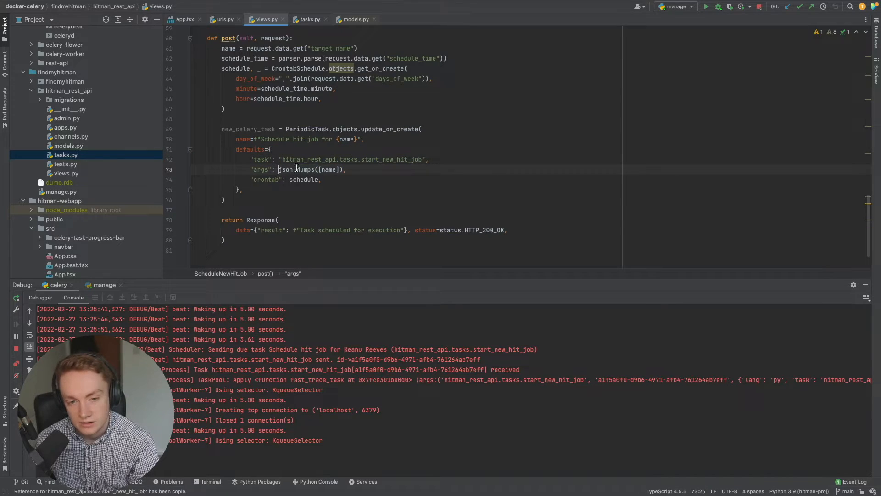
click(307, 19)
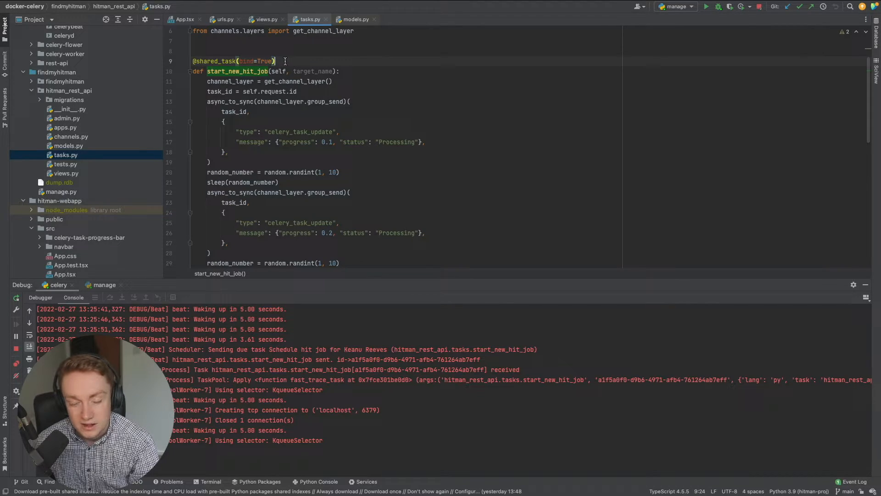
click(278, 71)
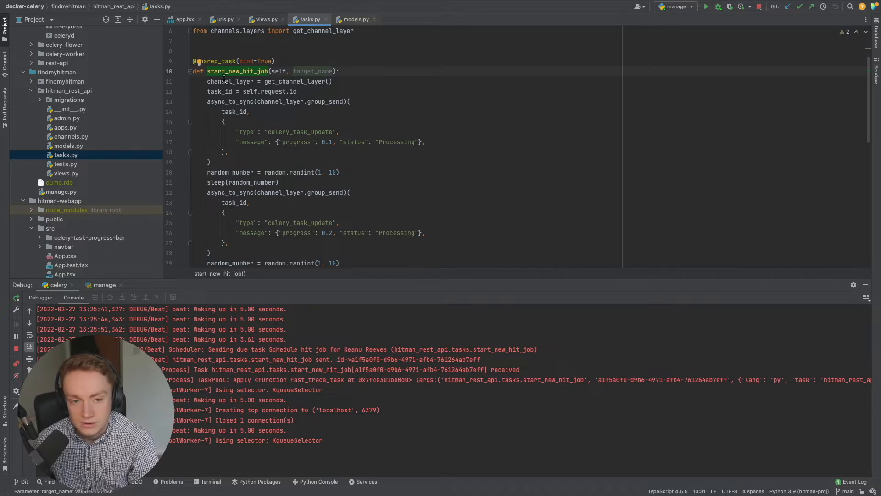
double_click(312, 71)
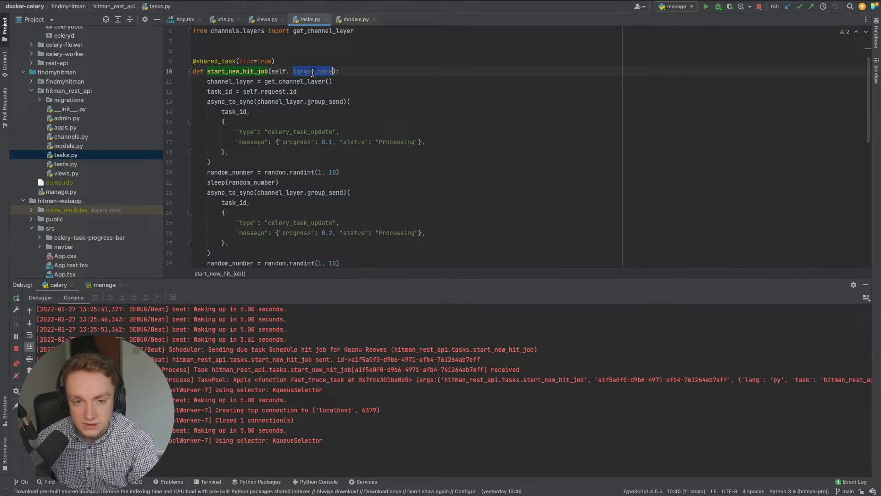
click(265, 20)
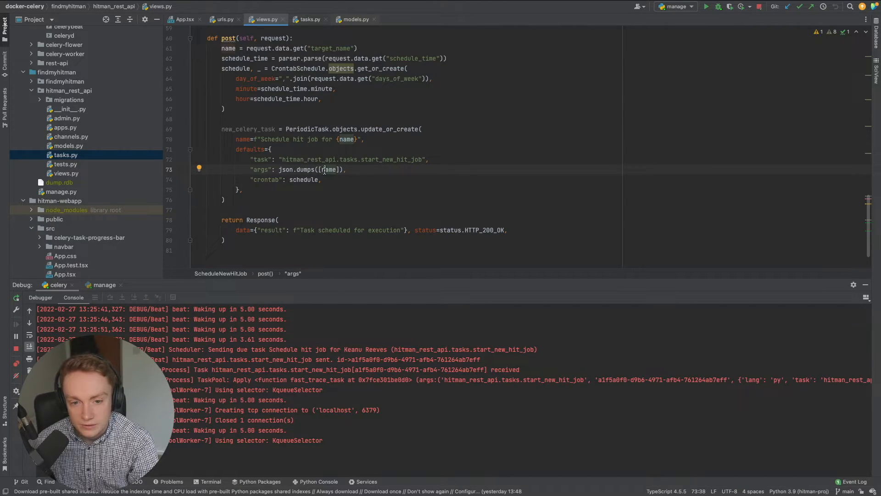
click(308, 19)
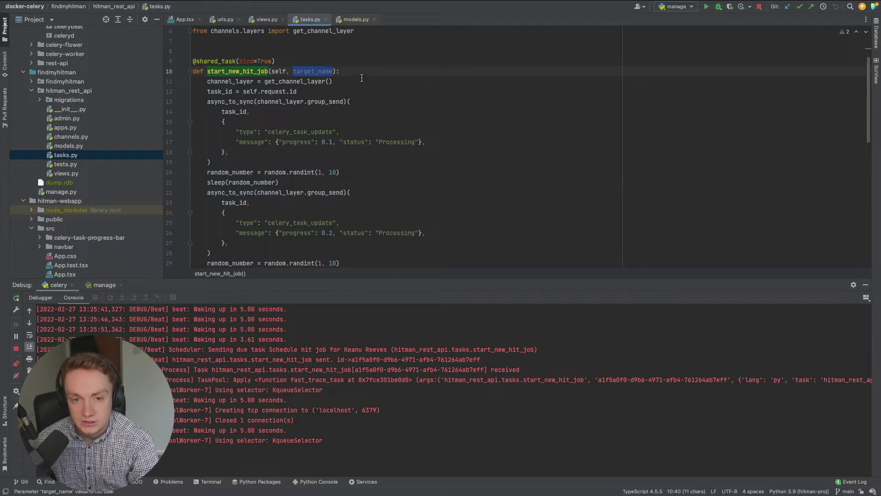
click(332, 71)
text(, )
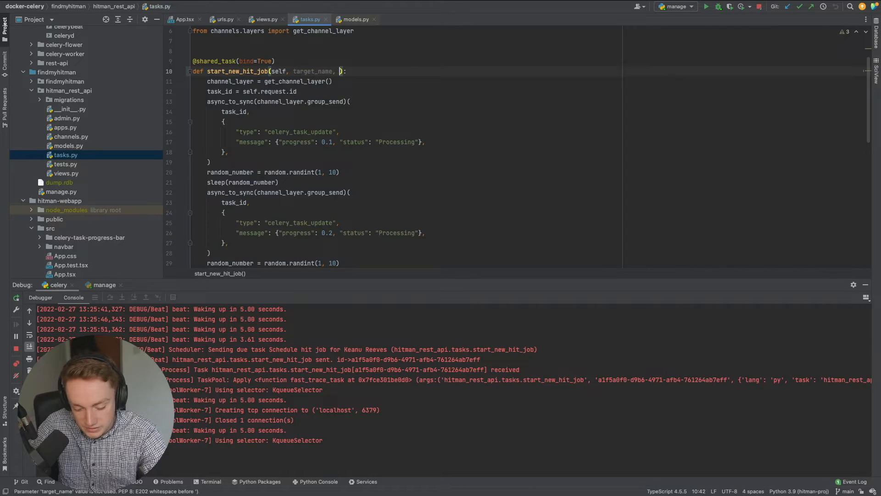
text(target_d)
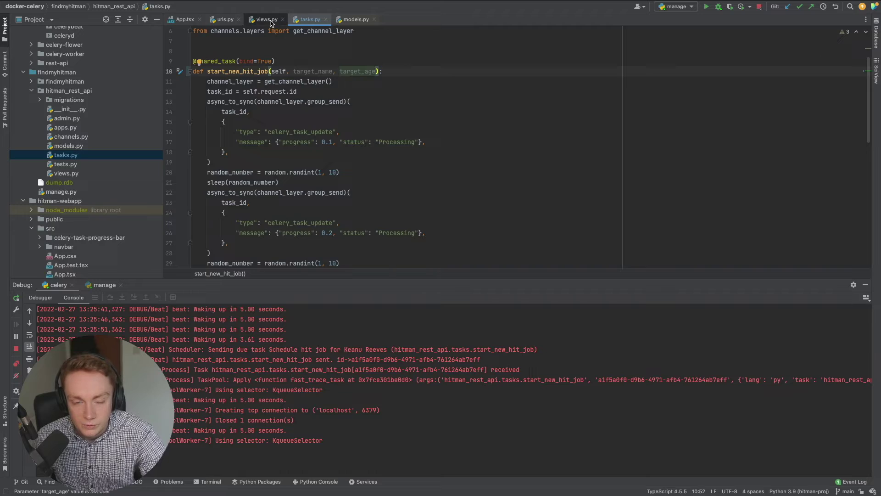
click(266, 20)
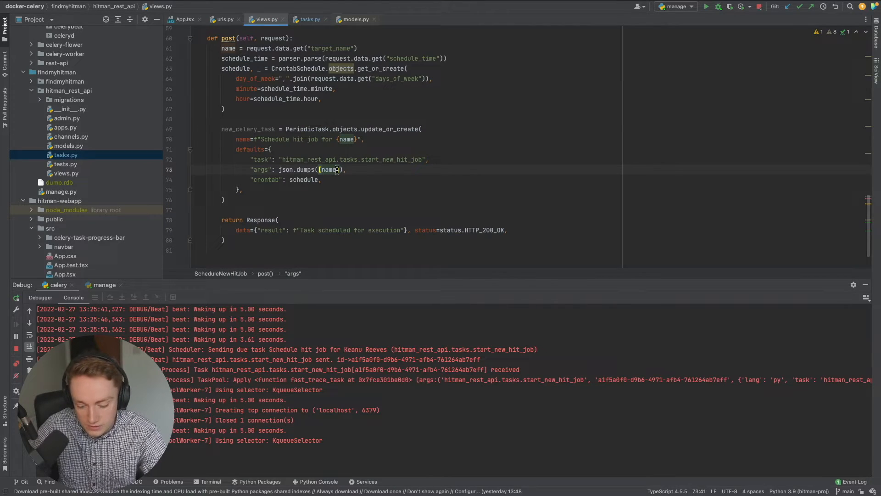
text(, age)
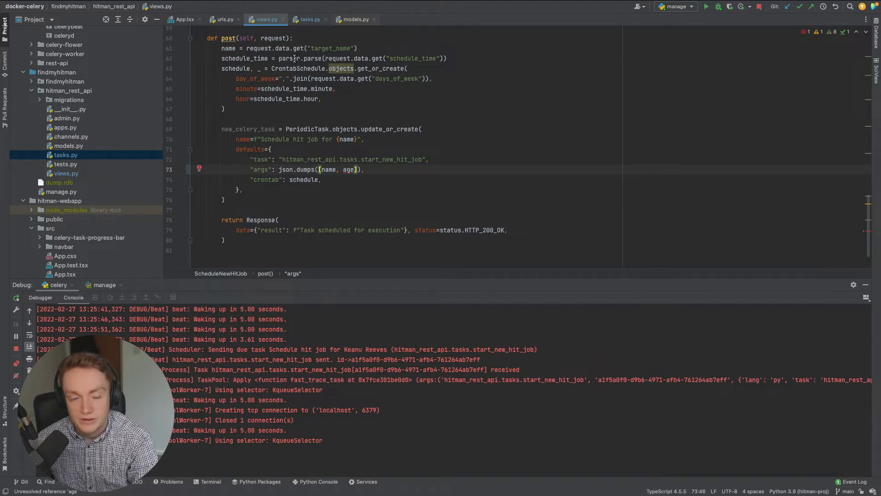
mouse_move(294, 59)
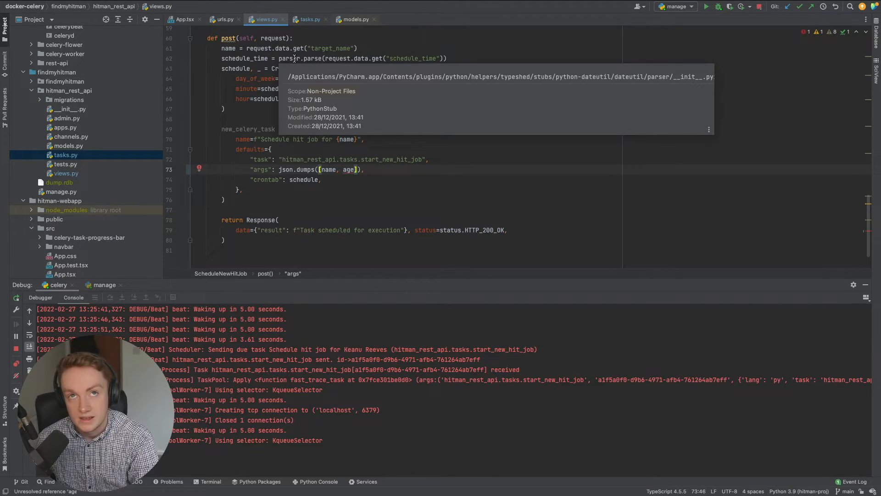
mouse_move(345, 170)
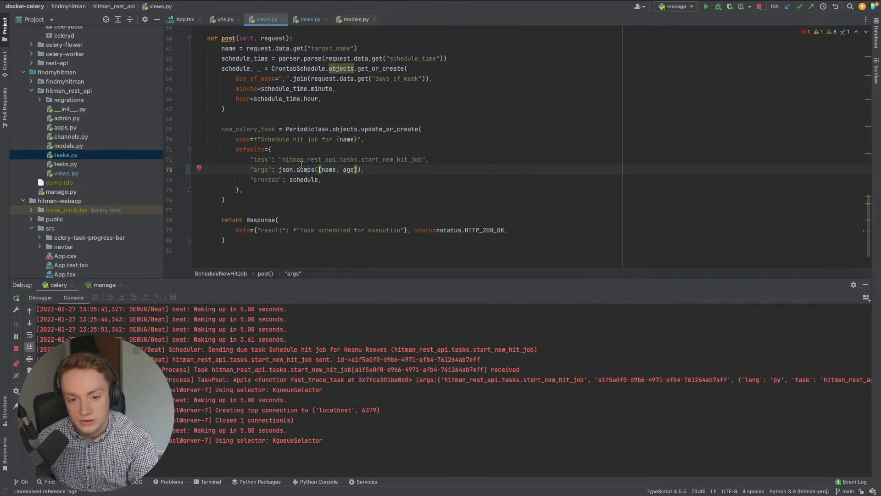
double_click(349, 169)
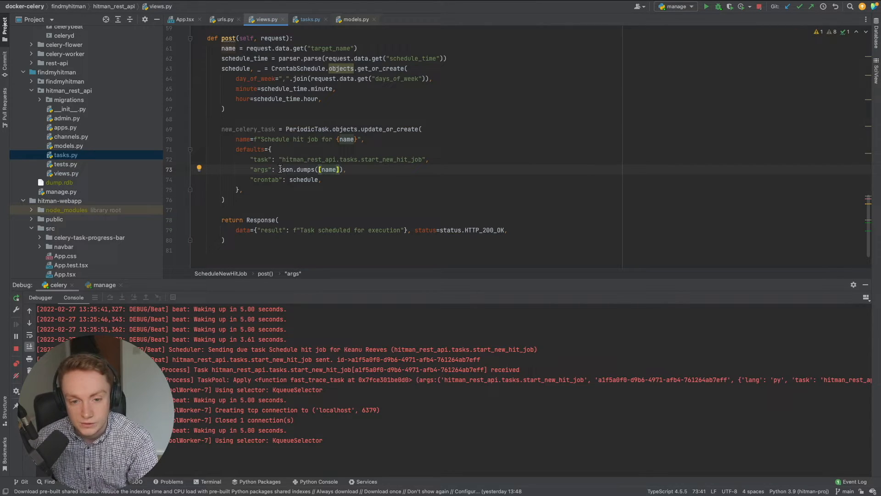
drag(221, 128, 243, 189)
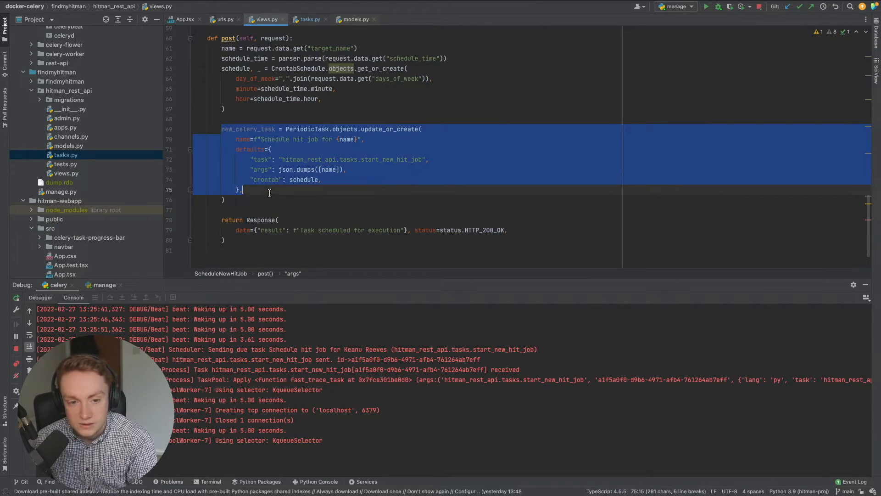
click(309, 19)
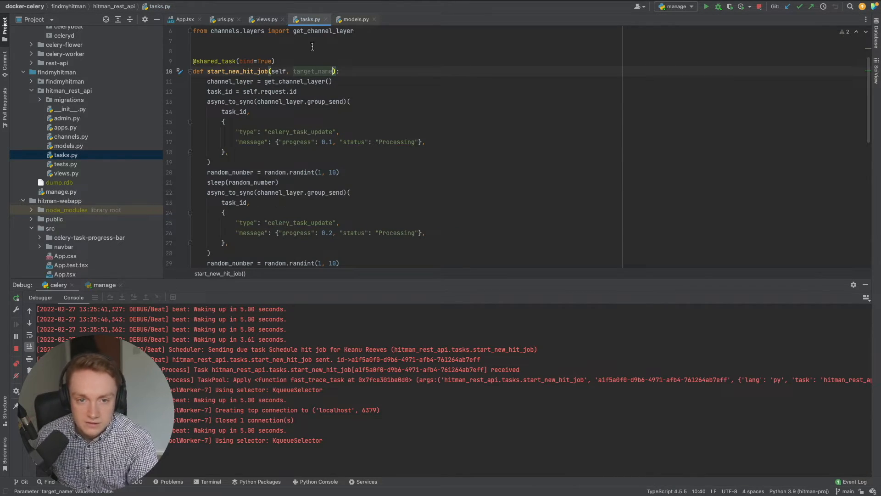
click(265, 19)
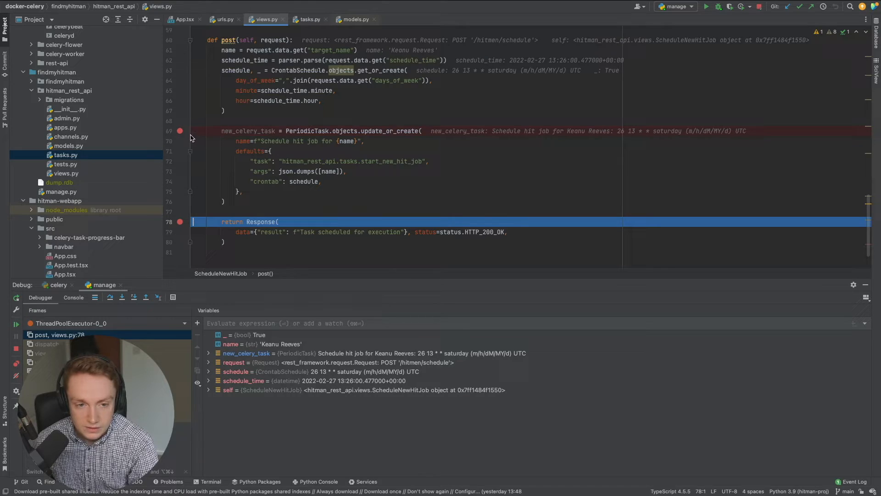
mouse_move(228, 131)
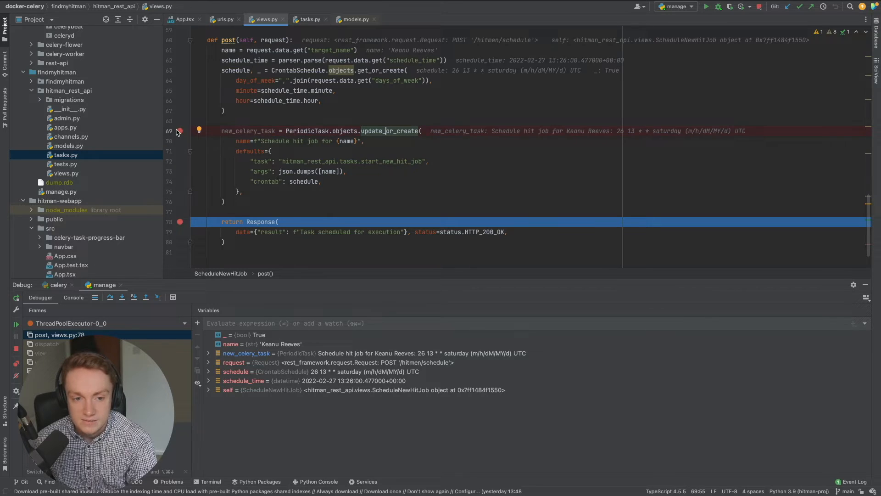
mouse_move(180, 132)
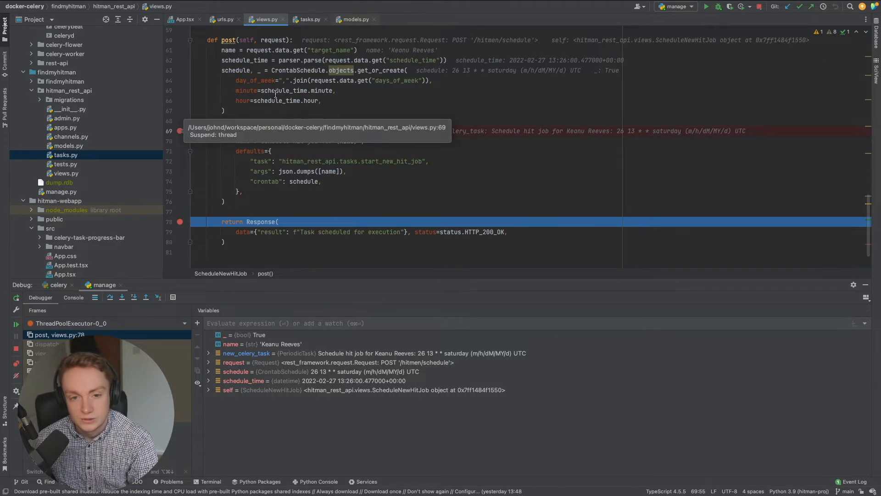
Remove the breakpoint on the PeriodicTask update_or_create line while paused before the success response.
click(321, 100)
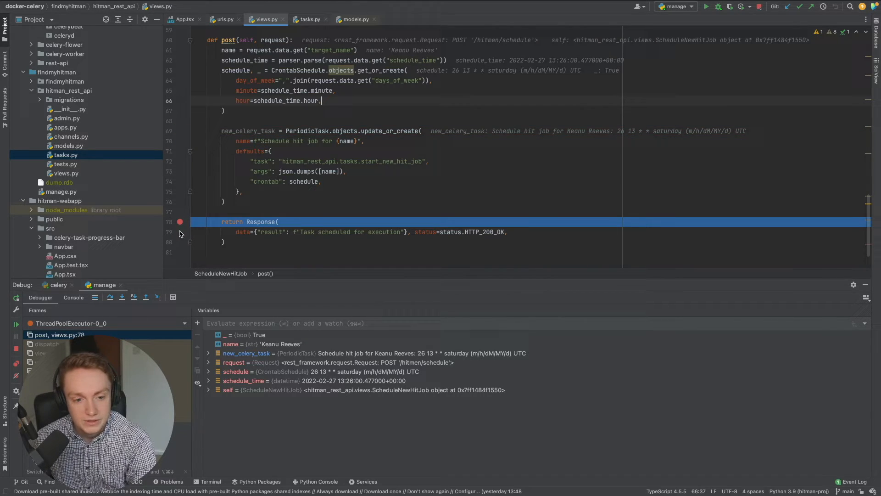
mouse_move(181, 221)
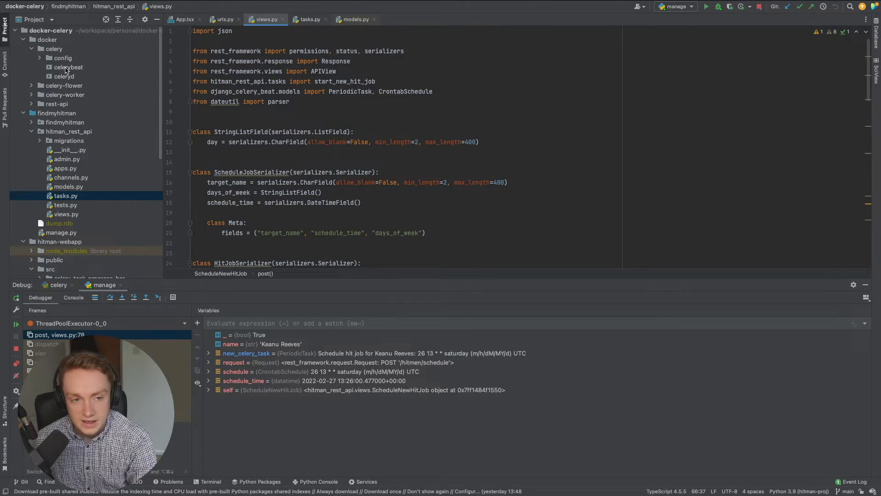
Glance at the celerybeat init script and scroll through the web app's README.
double_click(68, 67)
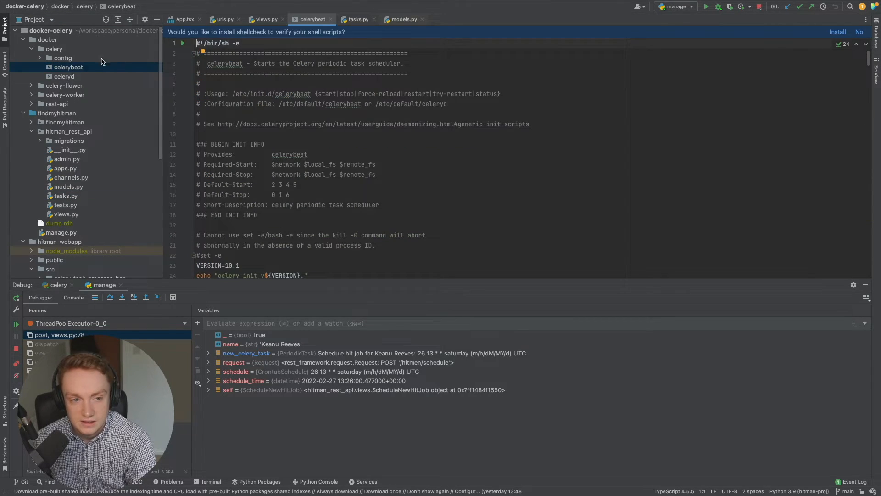
click(64, 76)
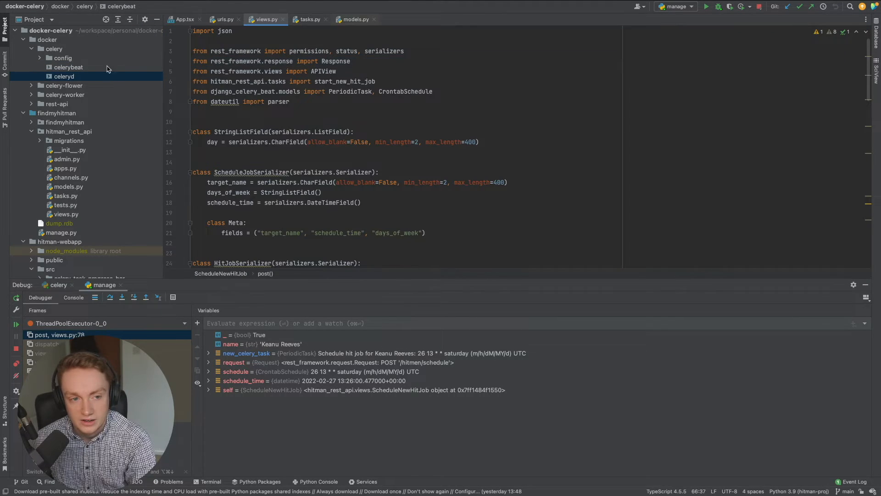
click(54, 48)
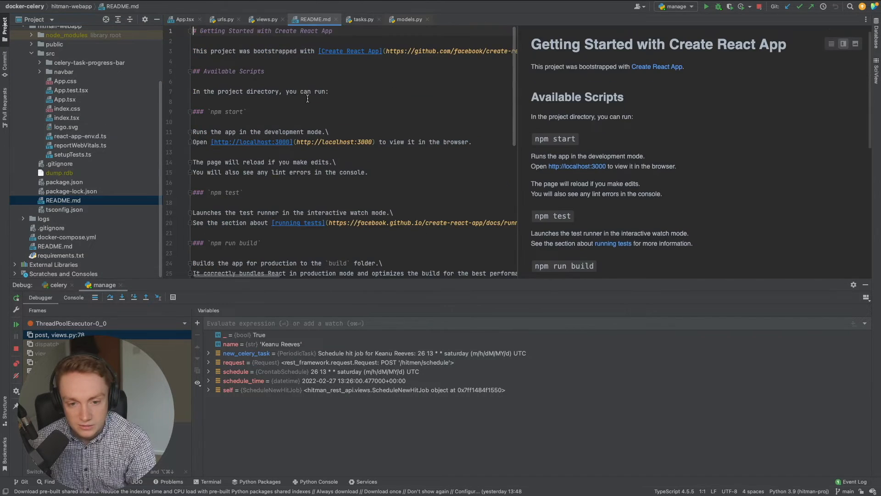
scroll(down, 3)
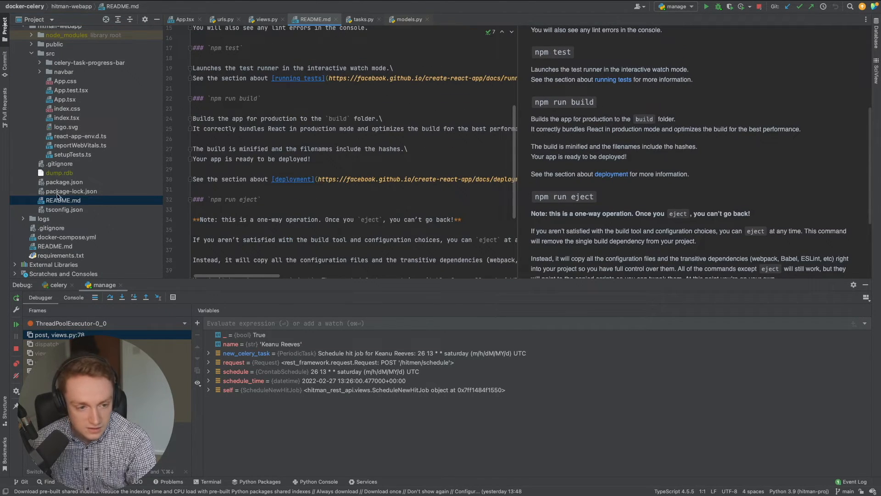
mouse_move(64, 256)
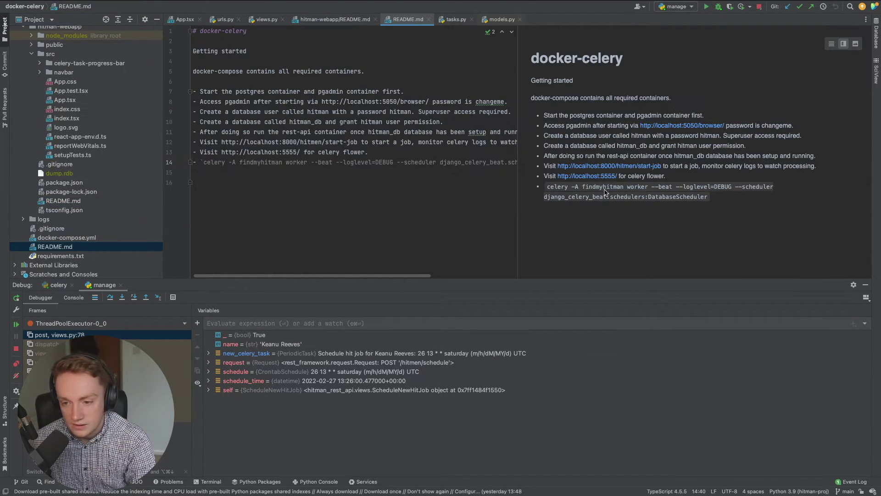
In the root README.md, mark --beat in the celery worker command and show the celery worker's log output.
double_click(665, 186)
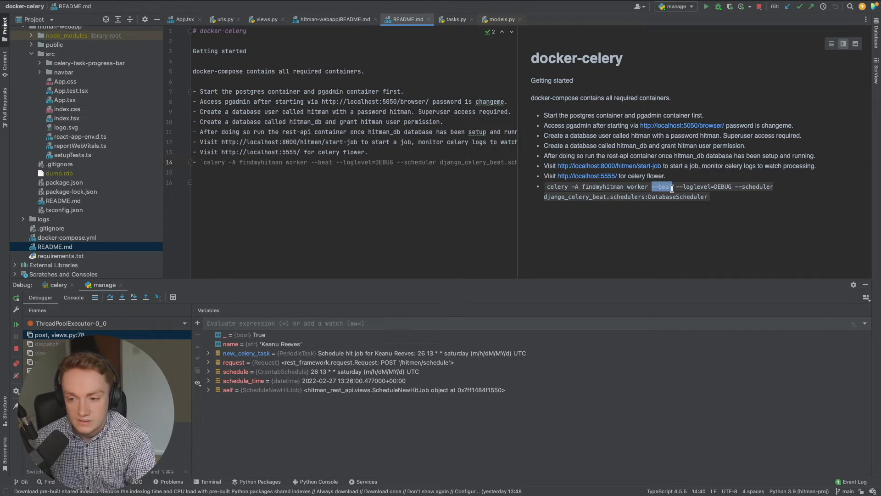
click(59, 285)
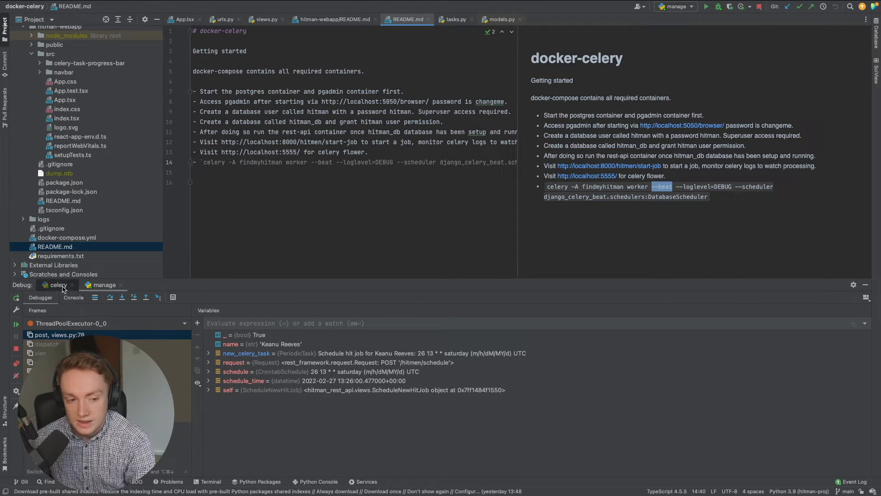
click(73, 297)
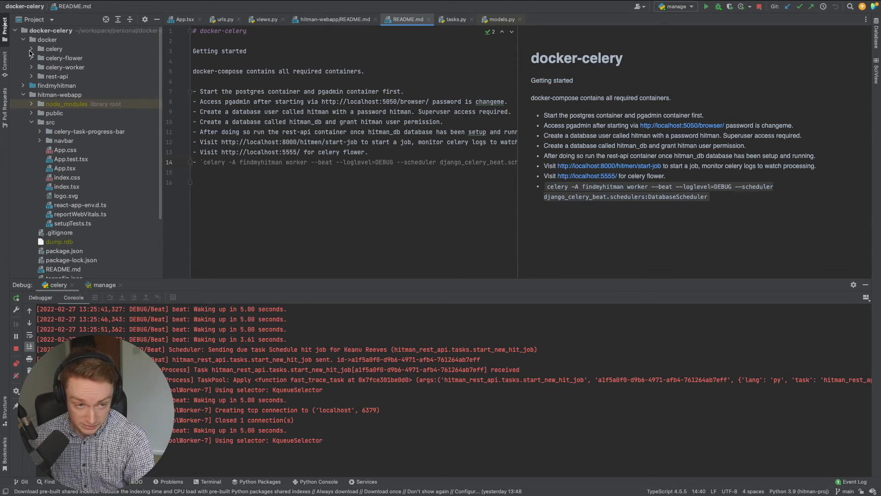
Review docker/celery-worker/entry.sh, which starts celerybeat before the worker, then return to the docker-celery README.
click(31, 48)
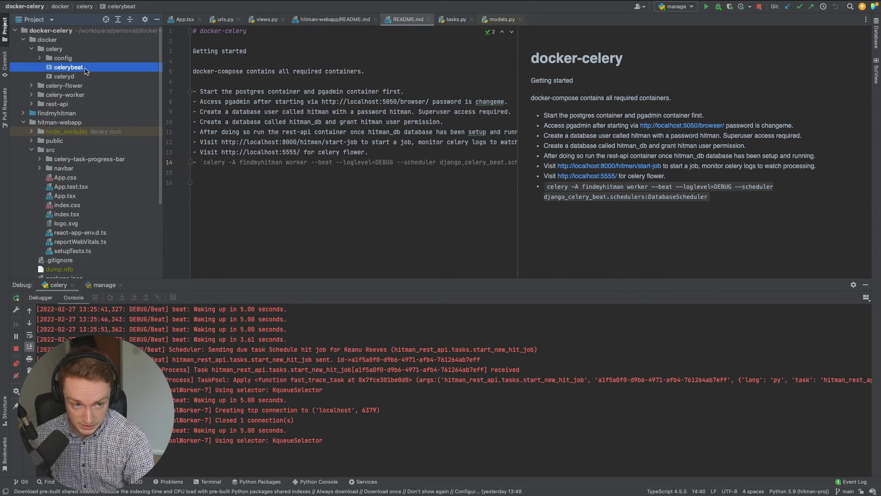
click(31, 49)
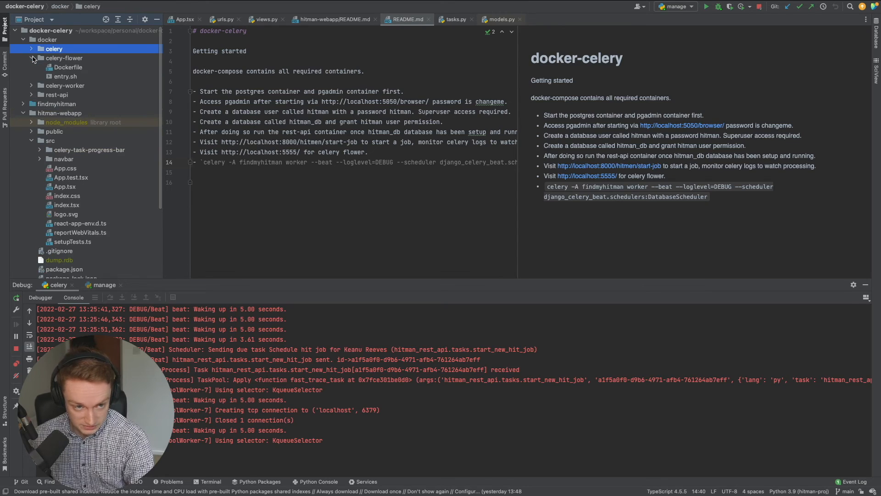
click(31, 67)
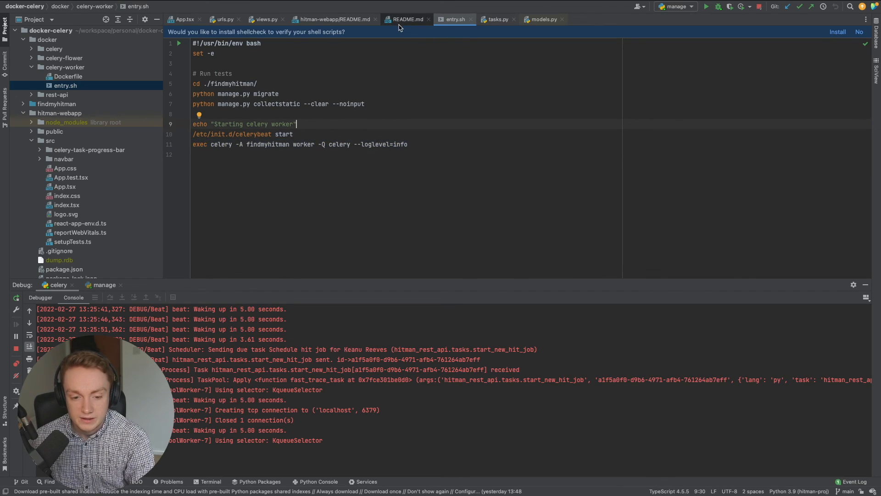
click(334, 19)
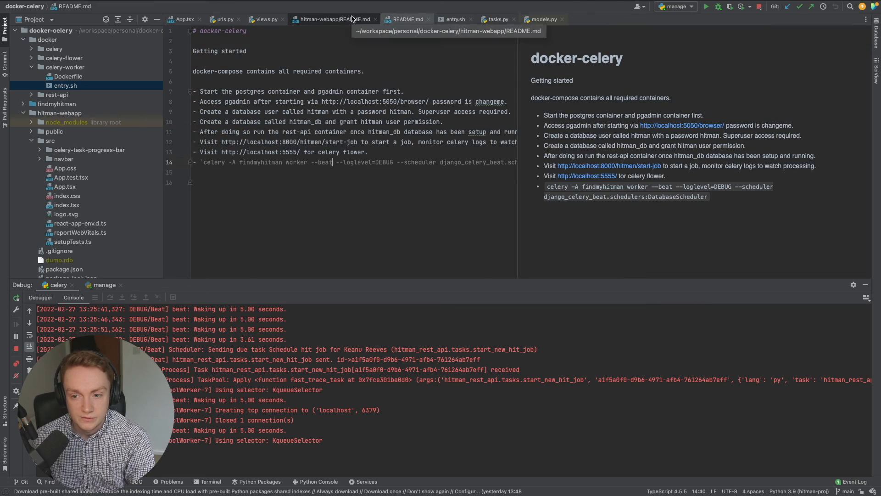